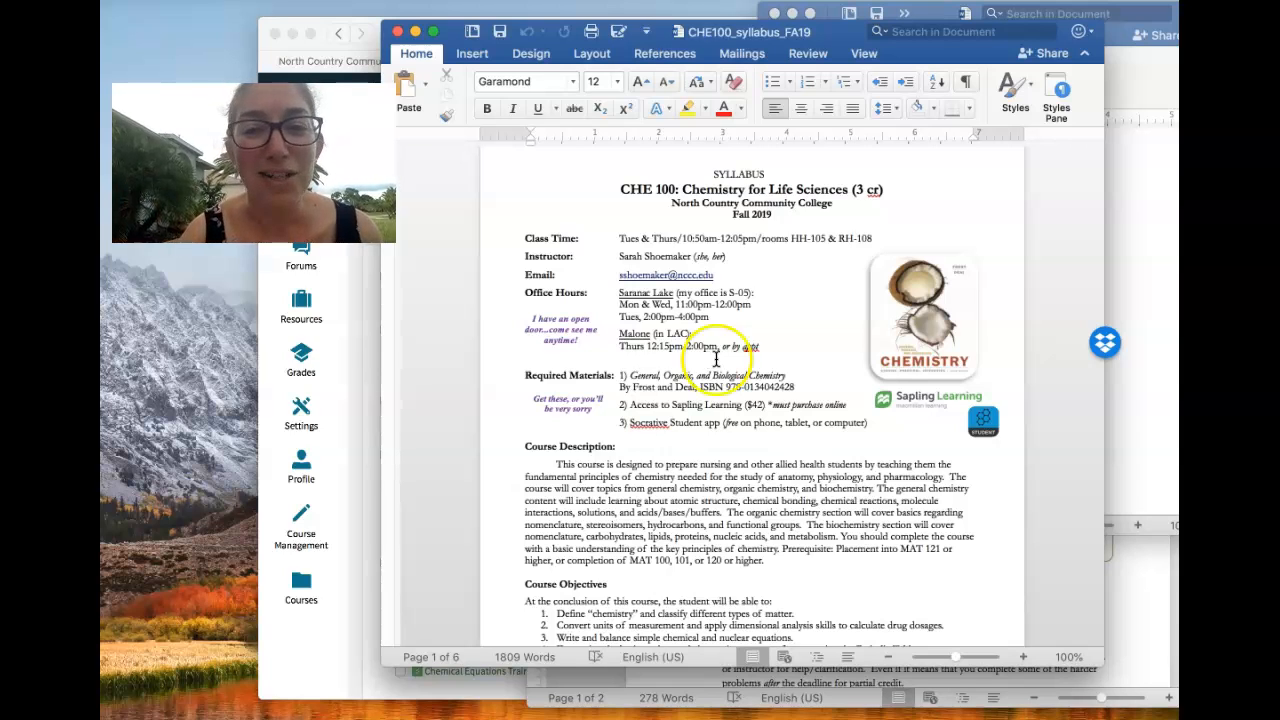
{"action": "mouse_move", "coordinate": [736, 340]}
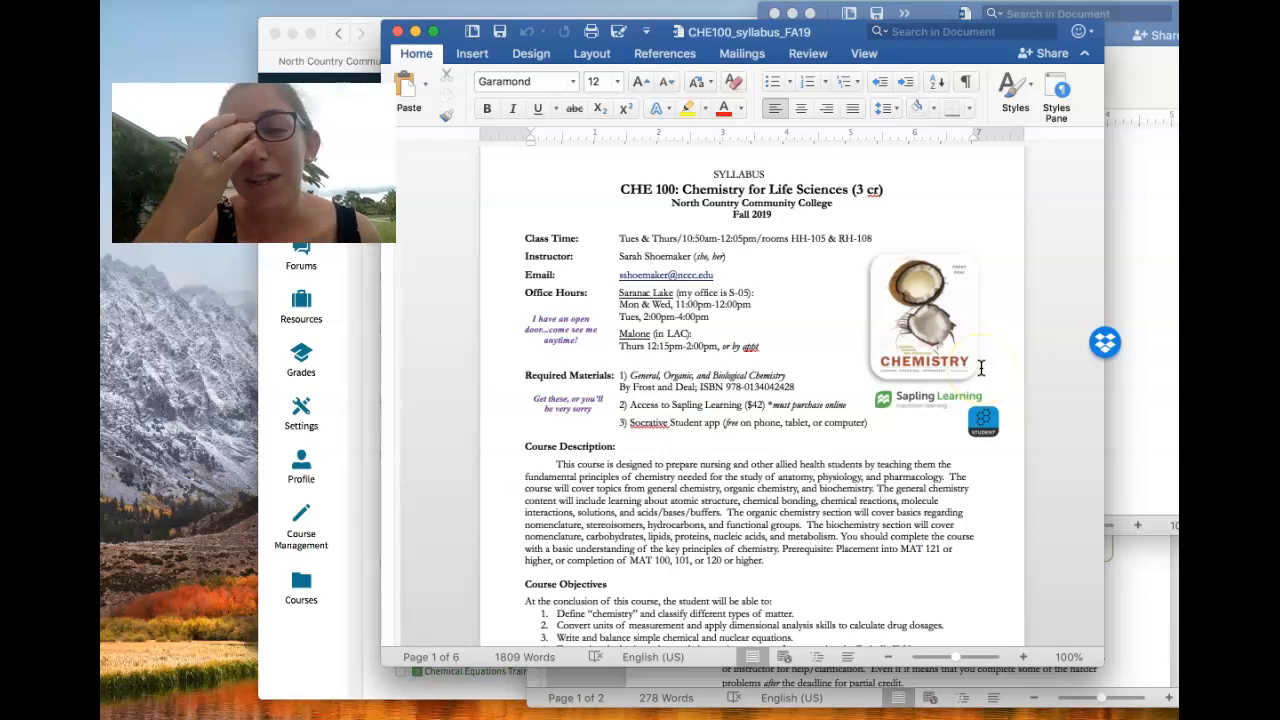
{"action": "mouse_move", "coordinate": [950, 330]}
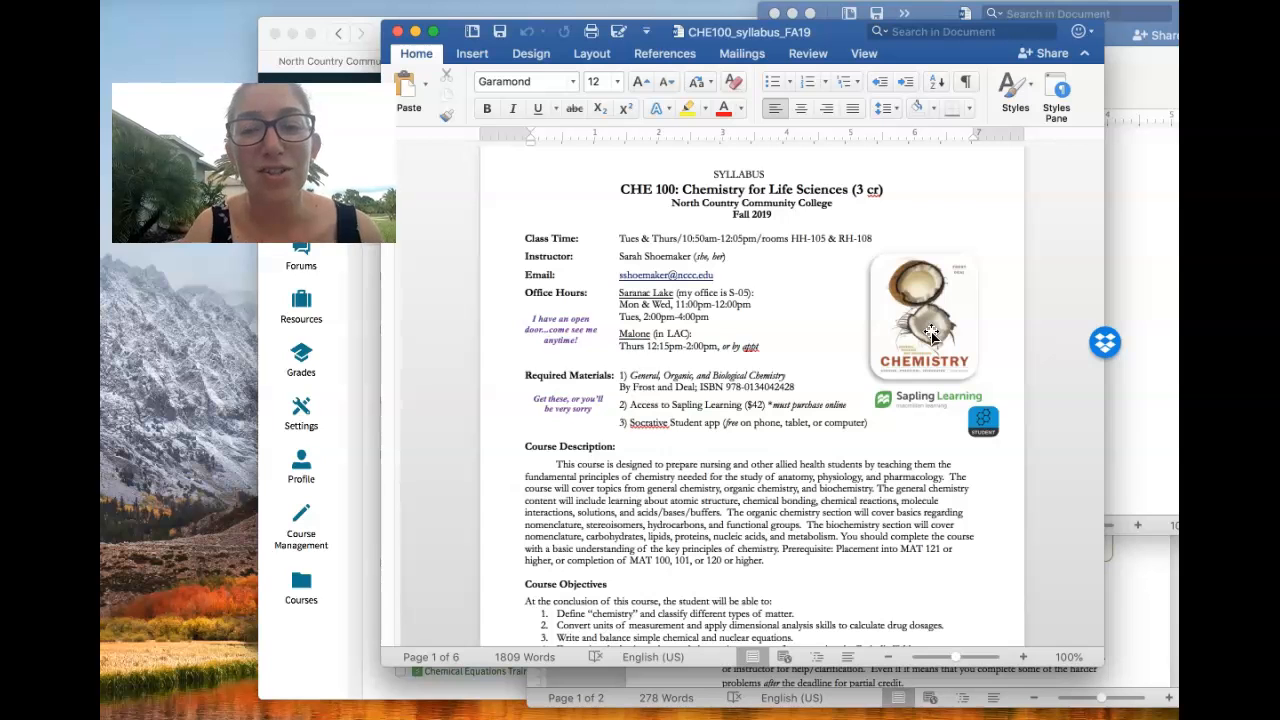
{"action": "mouse_move", "coordinate": [862, 372]}
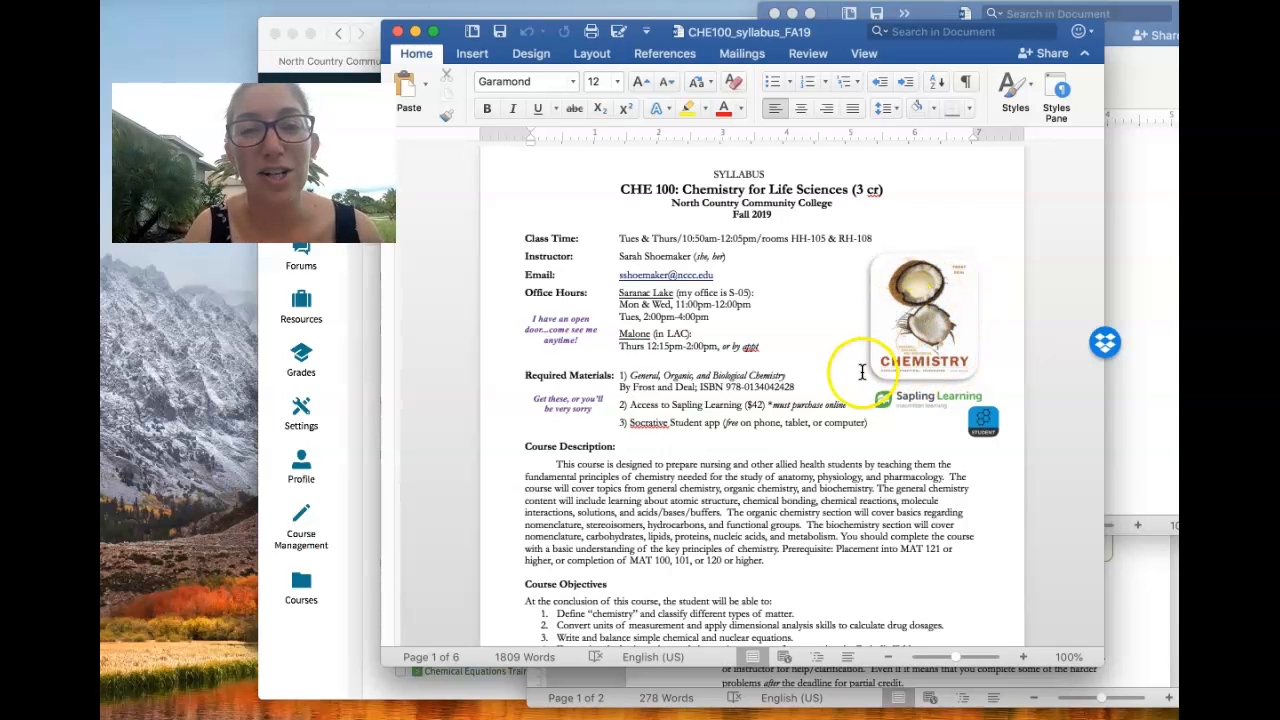
Step: Scroll through the Registering for Sapling Learning steps in the CHEM 100 HW-Sapling document
{"action": "scroll", "scroll_direction": "down", "scroll_amount": 3}
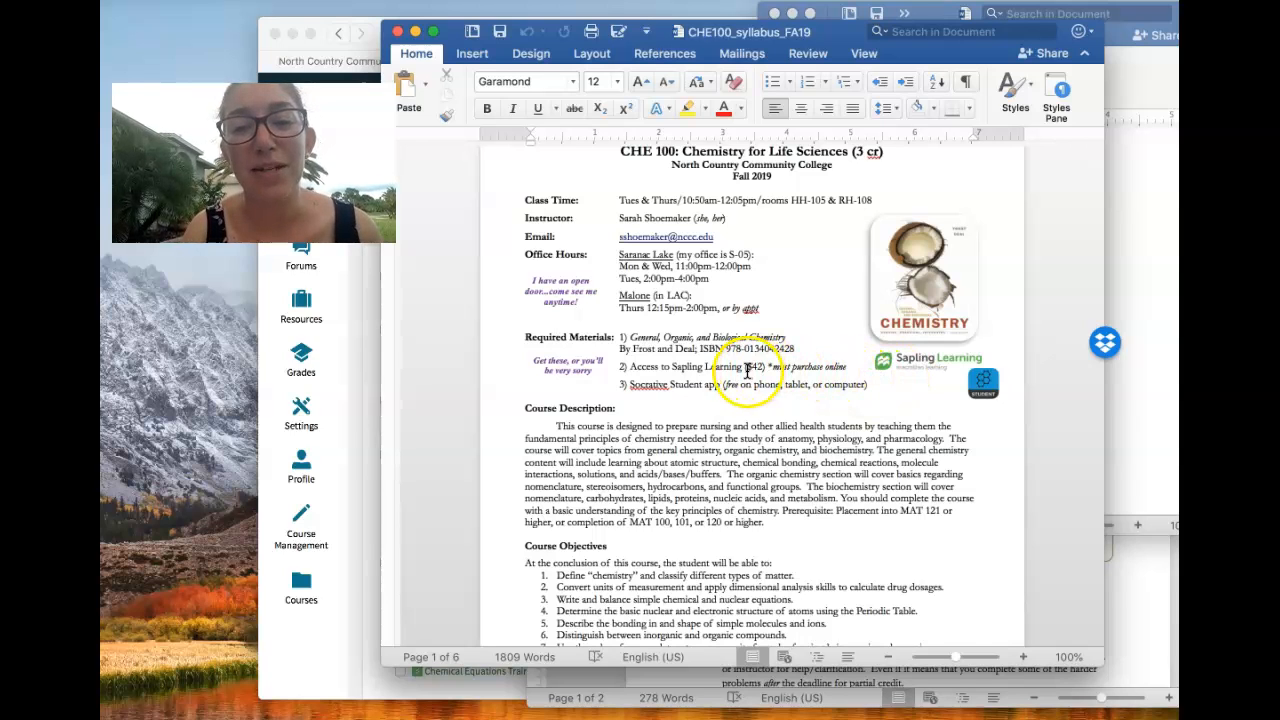
{"action": "mouse_move", "coordinate": [1112, 288]}
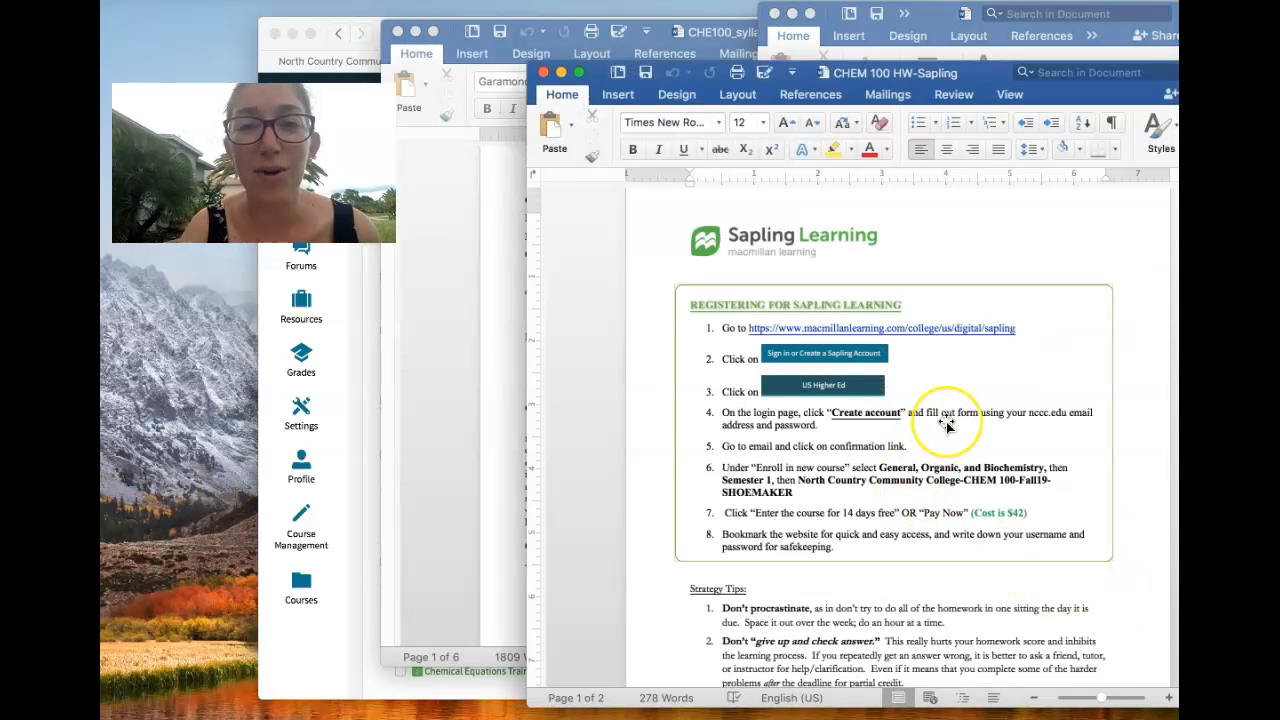
{"action": "mouse_move", "coordinate": [976, 90]}
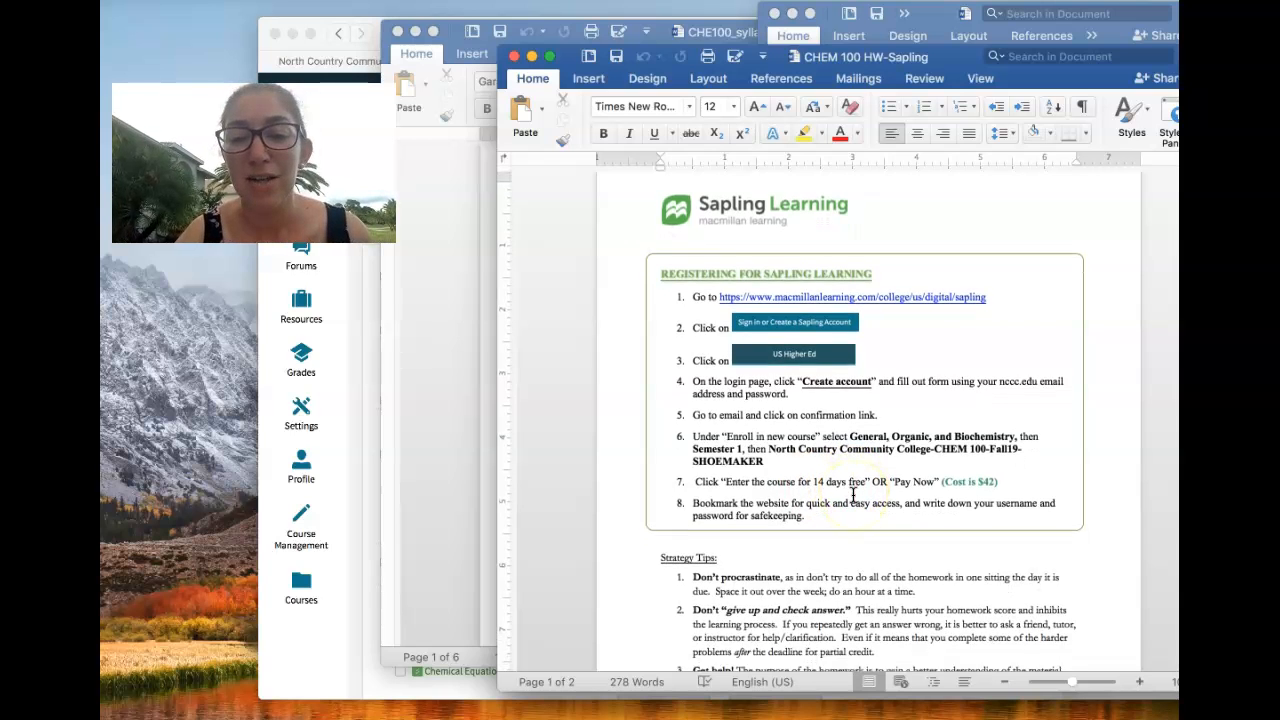
{"action": "scroll", "scroll_direction": "down", "scroll_amount": 3}
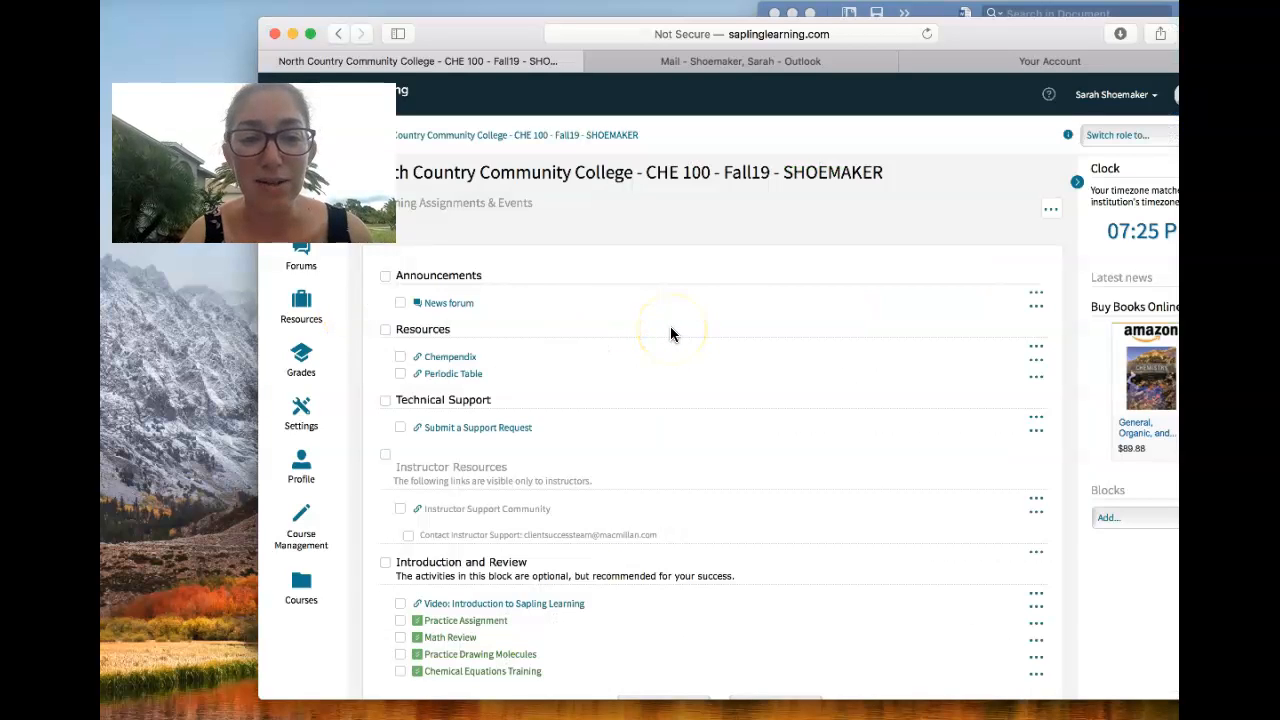
Step: Switch the CHE 100 course role to Student and open Chapter 1's HW 1 assignment
{"action": "left_click", "coordinate": [1118, 136]}
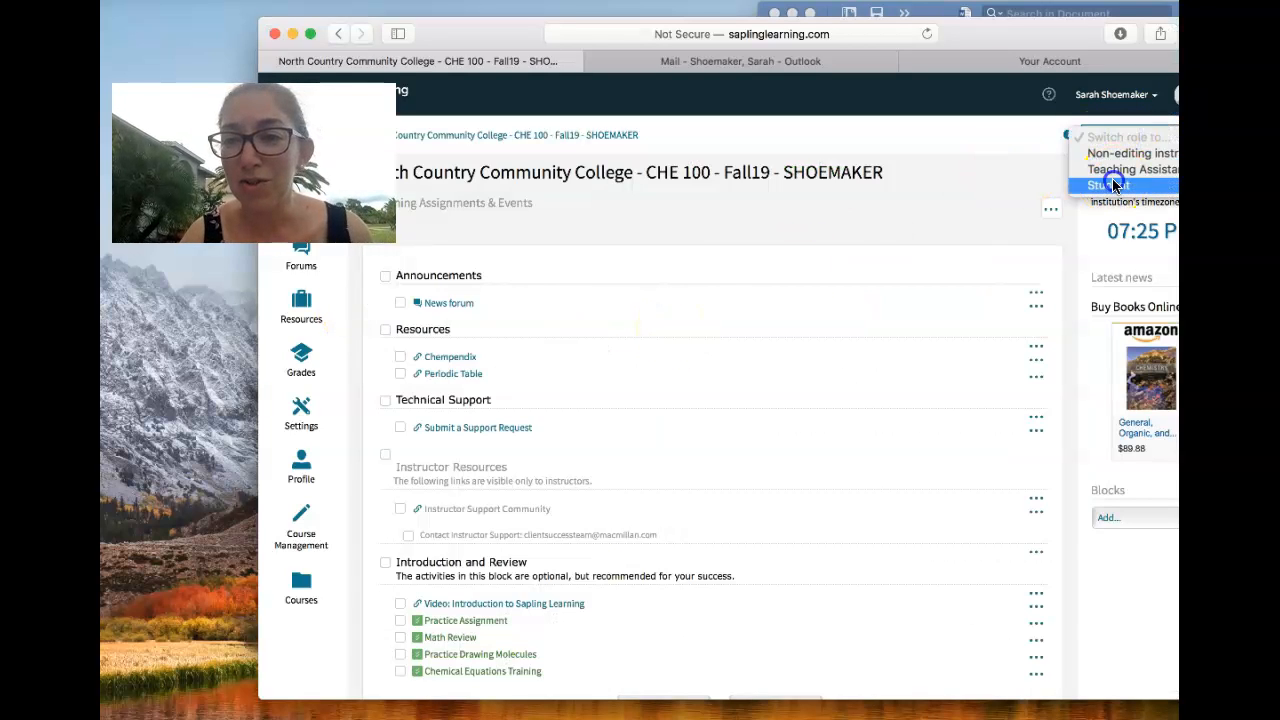
{"action": "left_click", "coordinate": [1108, 184]}
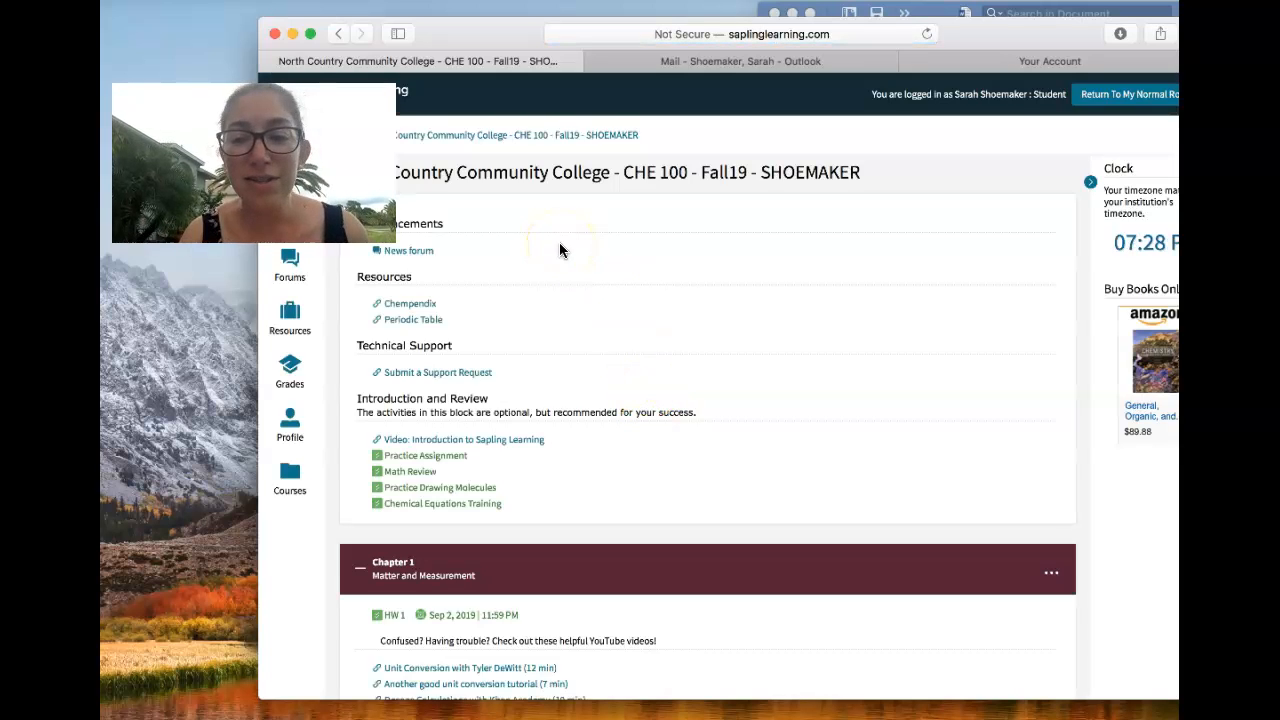
{"action": "scroll", "scroll_direction": "down", "scroll_amount": 3}
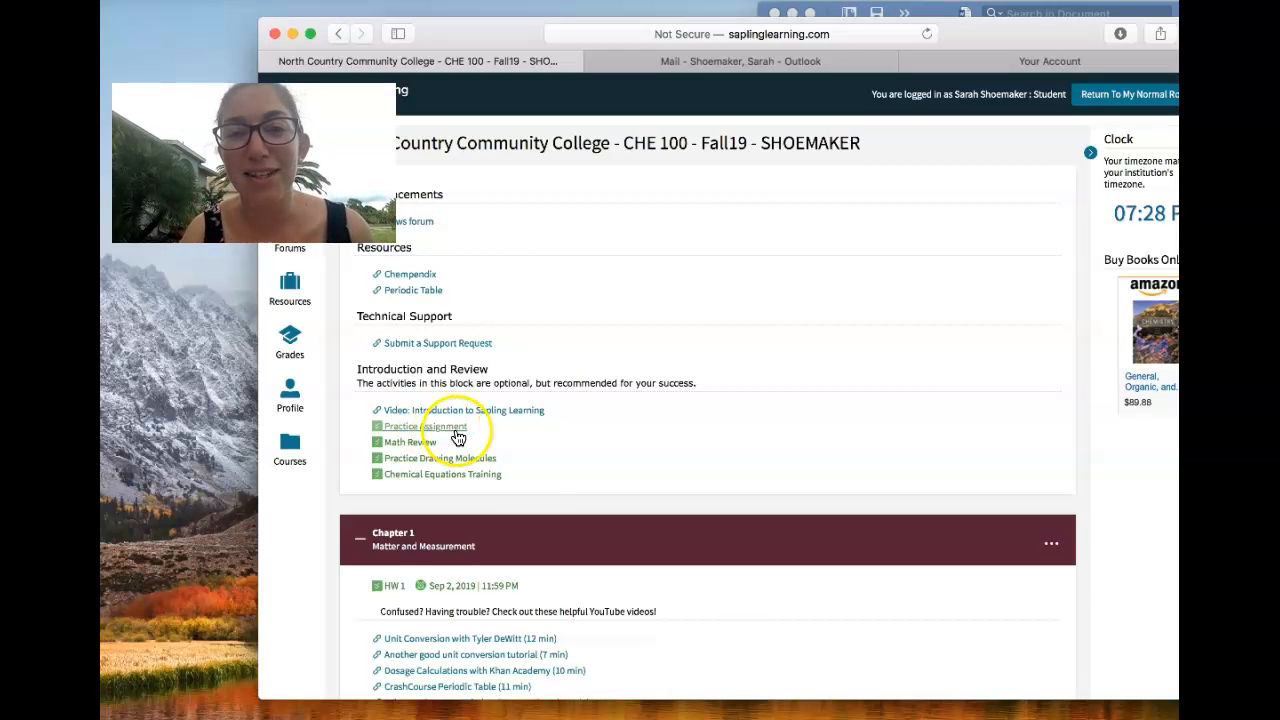
{"action": "scroll", "scroll_direction": "down", "scroll_amount": 3}
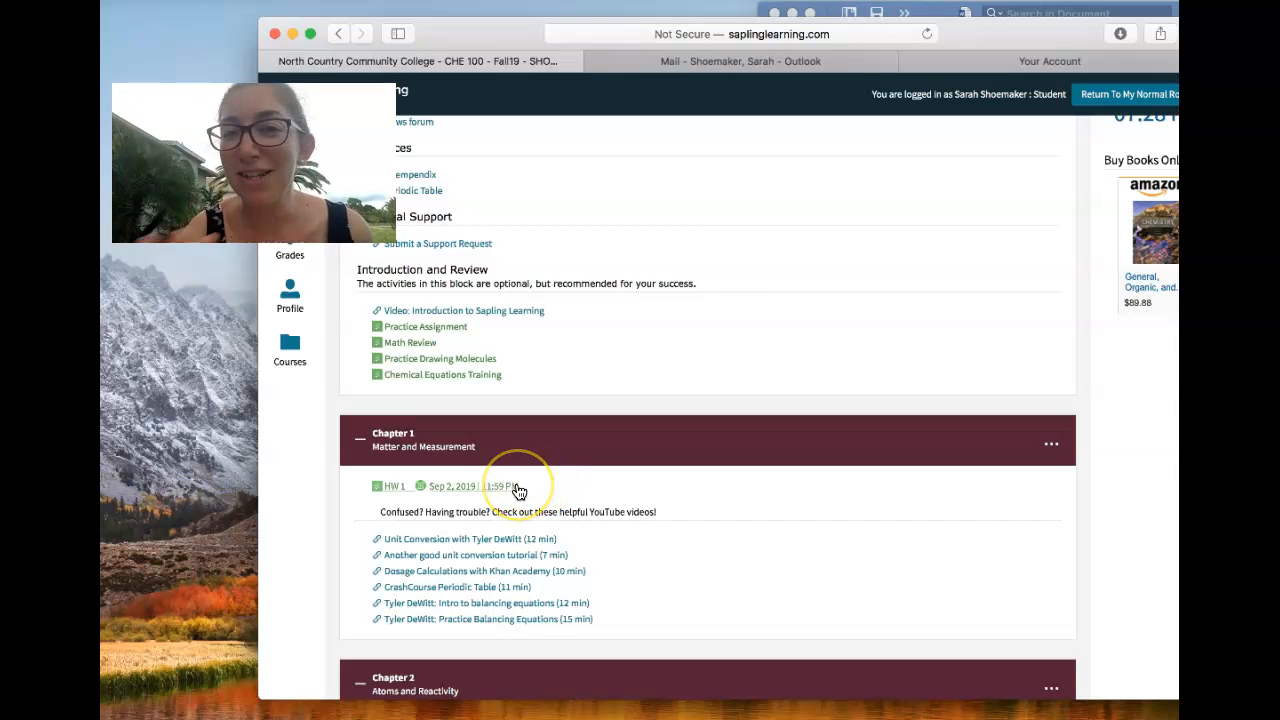
{"action": "left_click", "coordinate": [392, 486]}
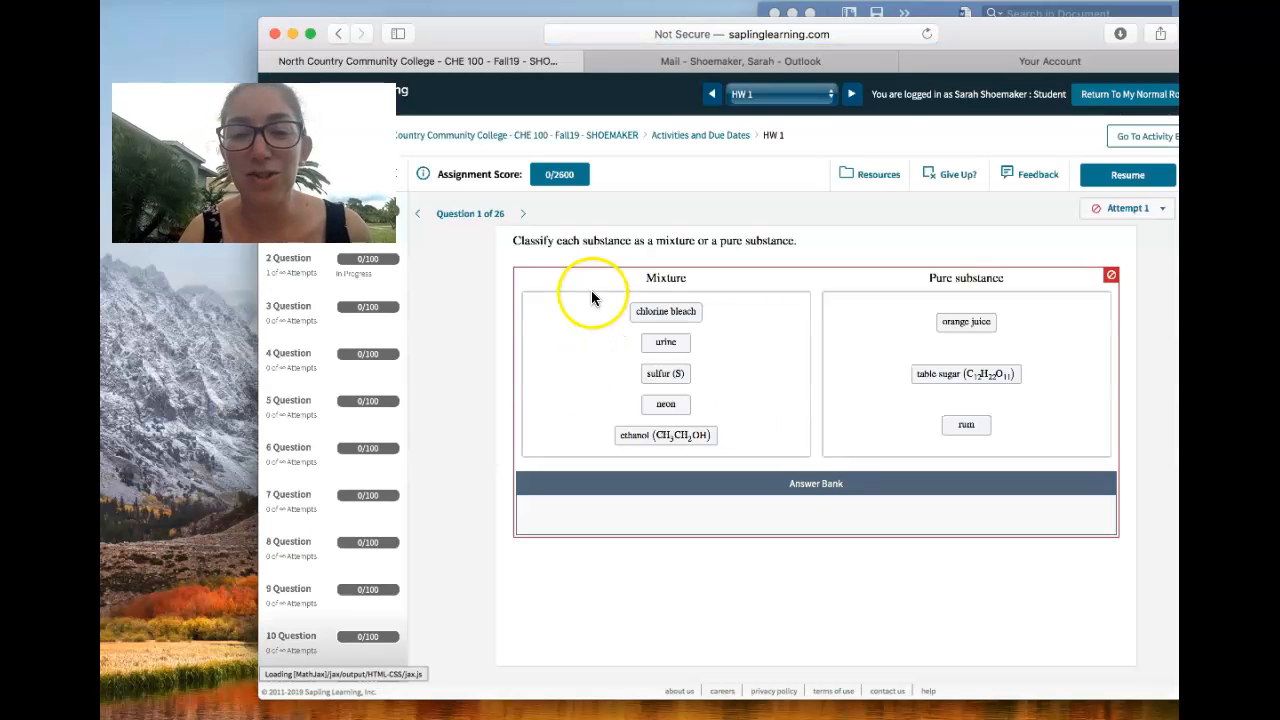
Step: Open question 20, sort the particle images into state boxes and check the answer
{"action": "scroll", "scroll_direction": "down", "scroll_amount": 3}
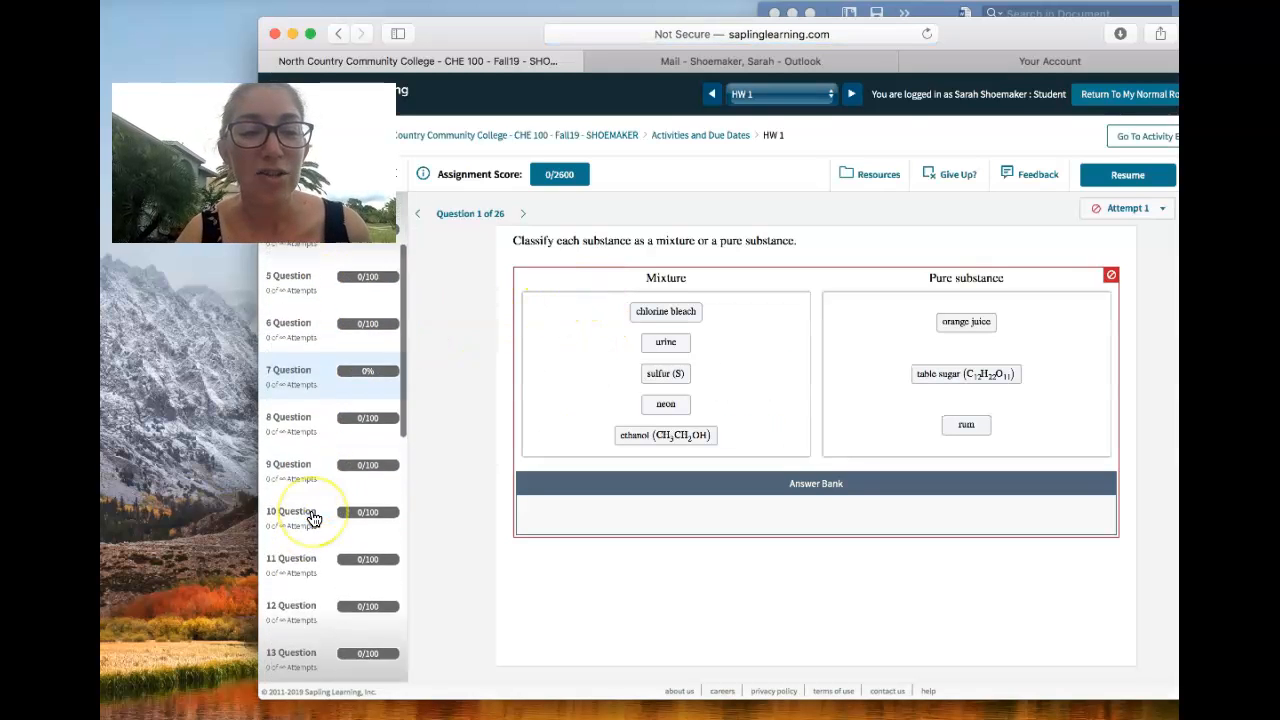
{"action": "scroll", "scroll_direction": "down", "scroll_amount": 3}
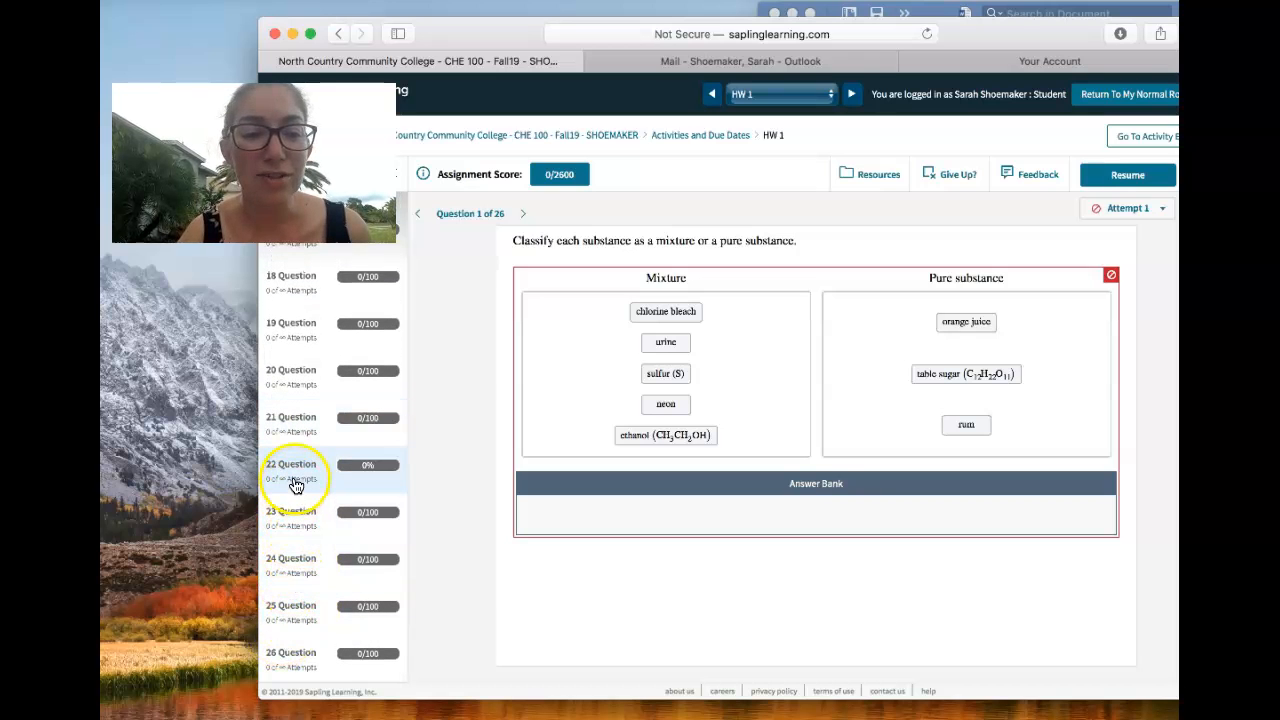
{"action": "left_click", "coordinate": [292, 370]}
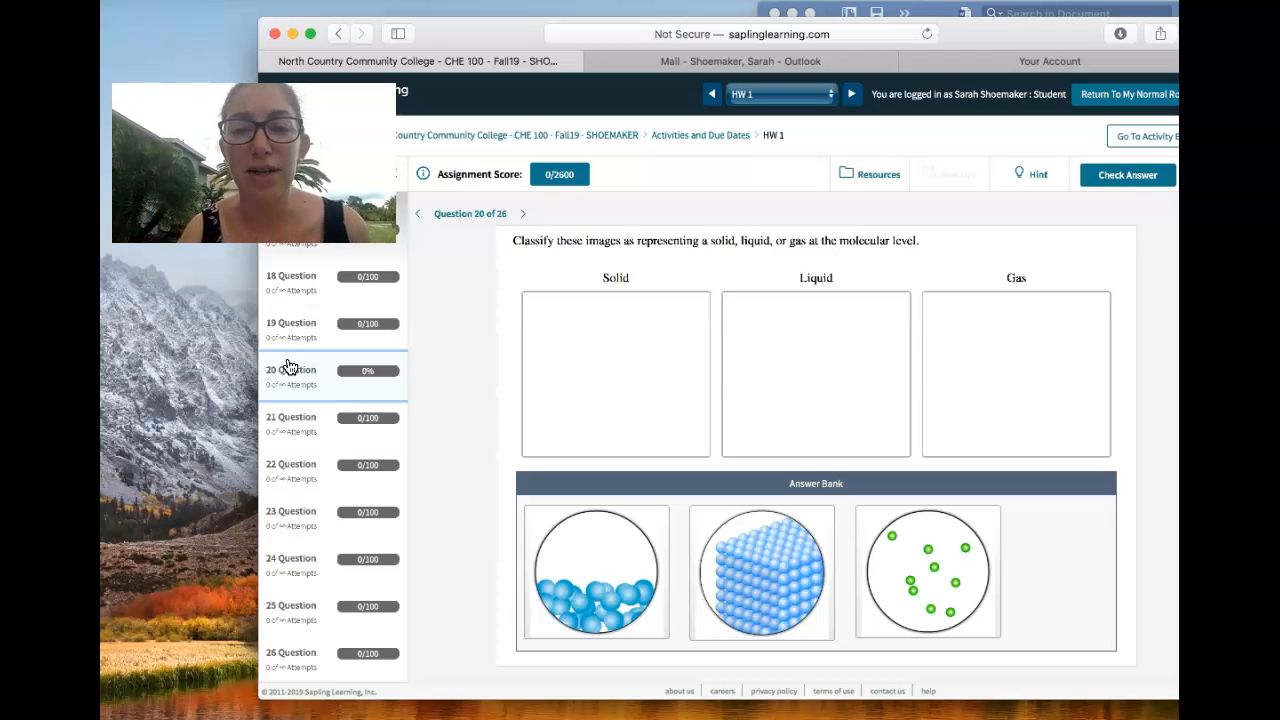
{"action": "left_click_drag", "start_coordinate": [596, 572], "coordinate": [628, 364]}
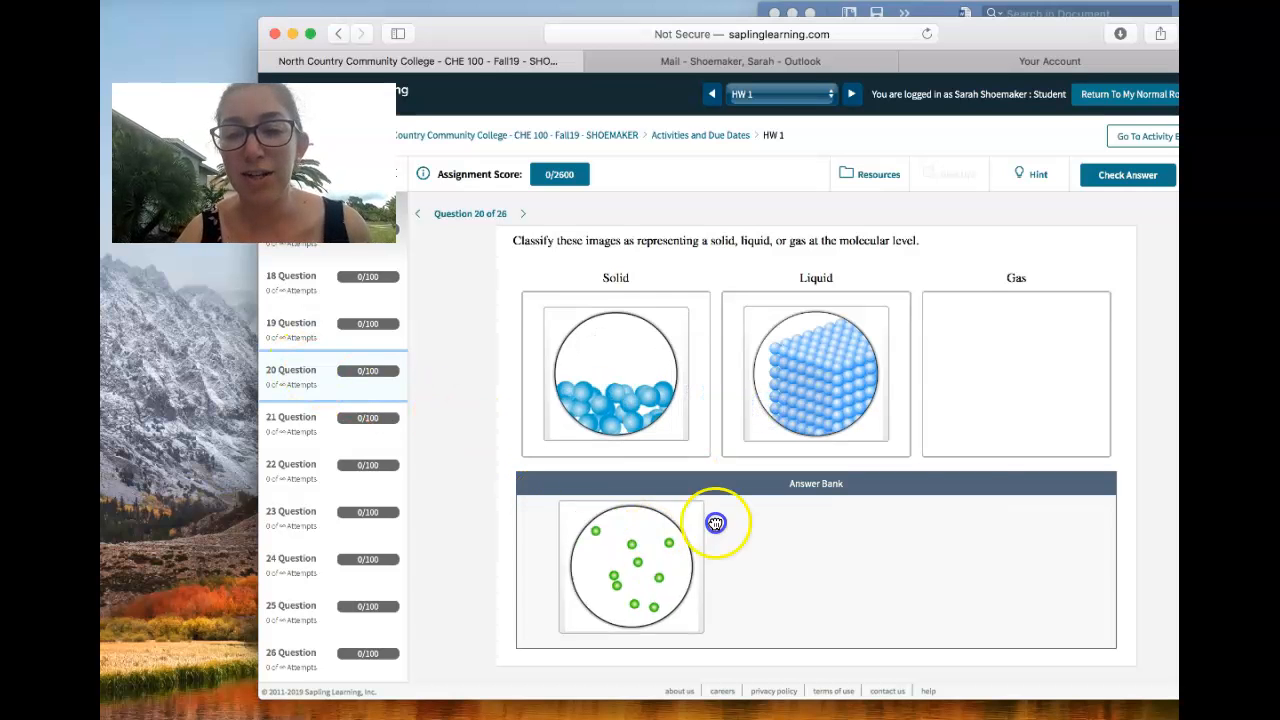
{"action": "left_click_drag", "start_coordinate": [630, 568], "coordinate": [1016, 376]}
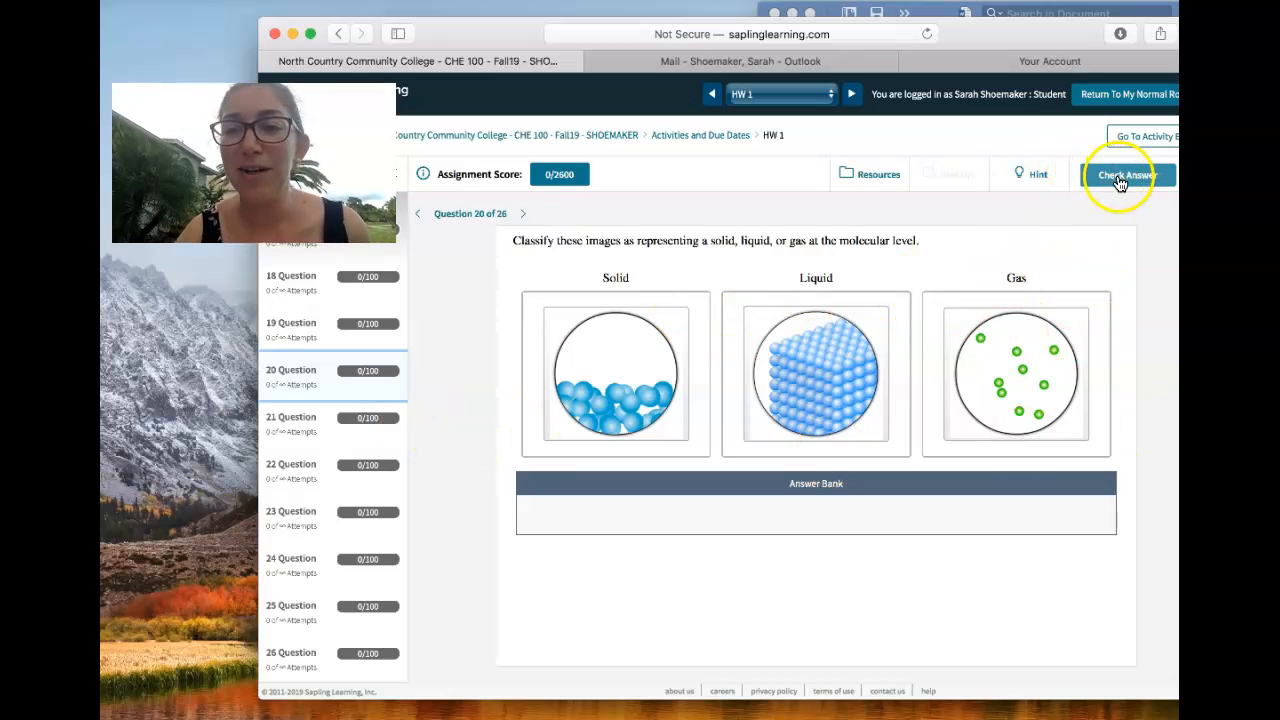
{"action": "left_click", "coordinate": [1128, 176]}
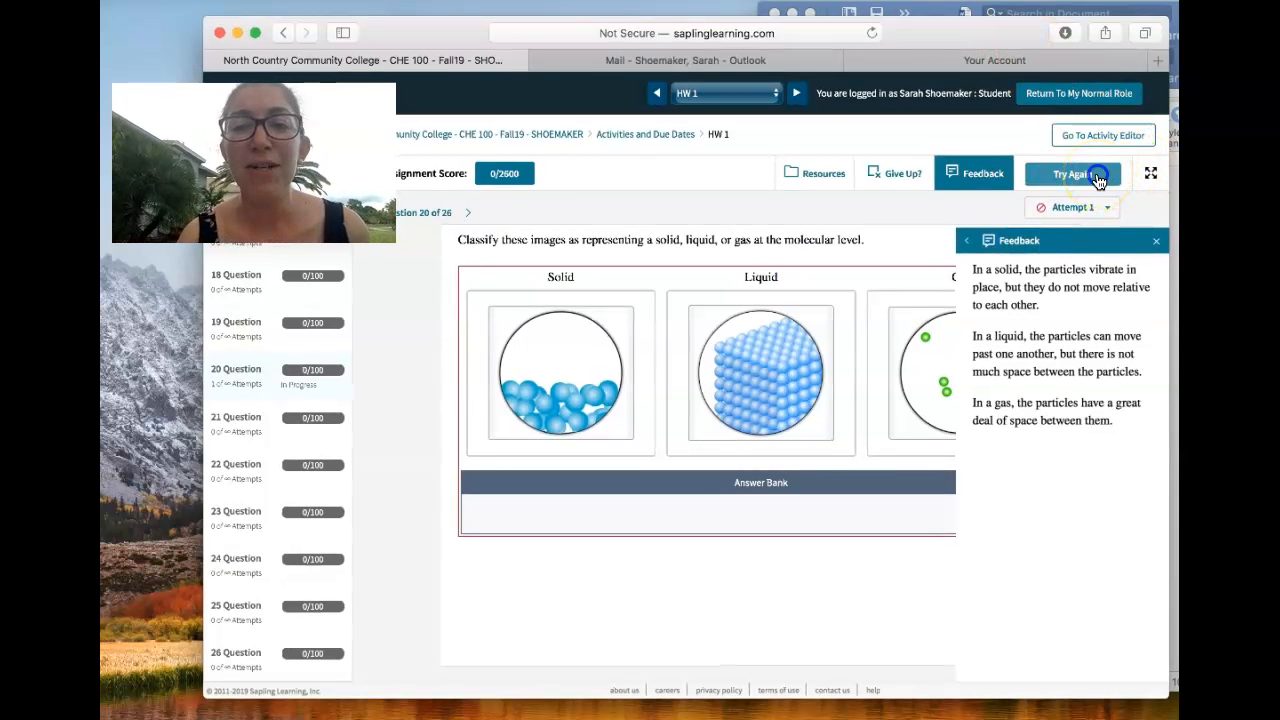
Step: Retry question 20 with images in Liquid and Gas, check it and dismiss the feedback
{"action": "left_click", "coordinate": [1072, 172]}
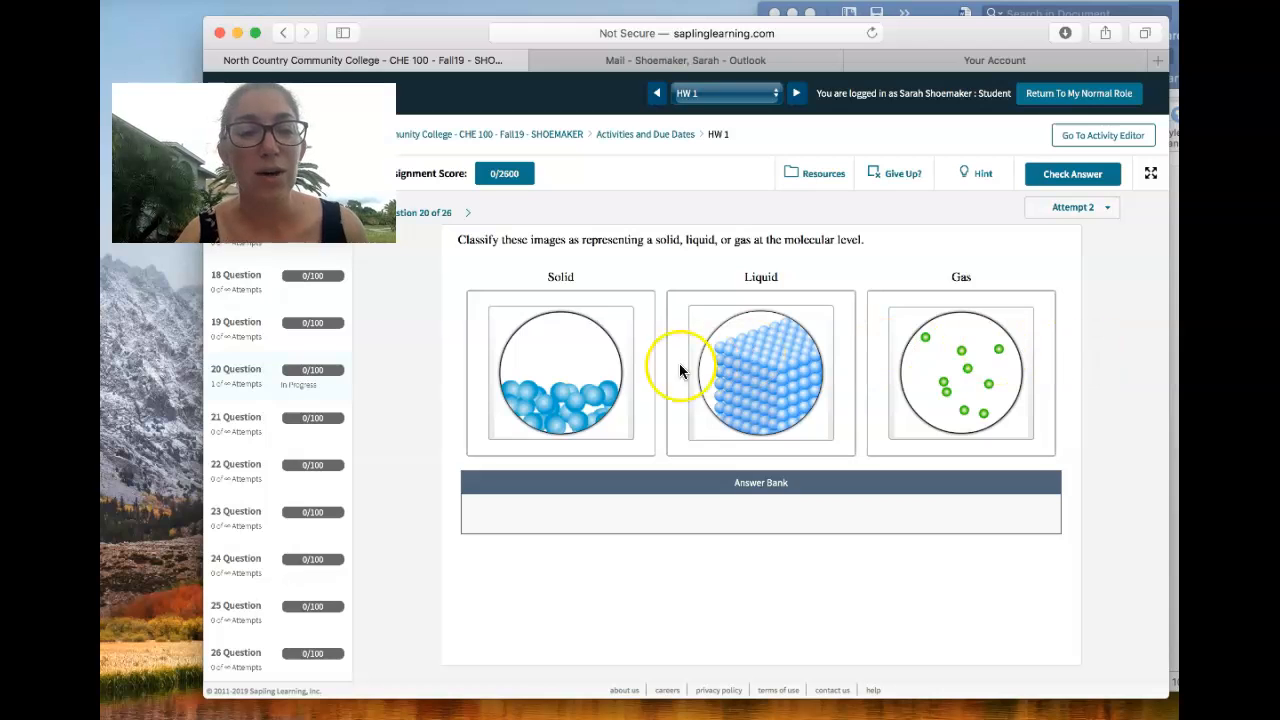
{"action": "mouse_move", "coordinate": [390, 336]}
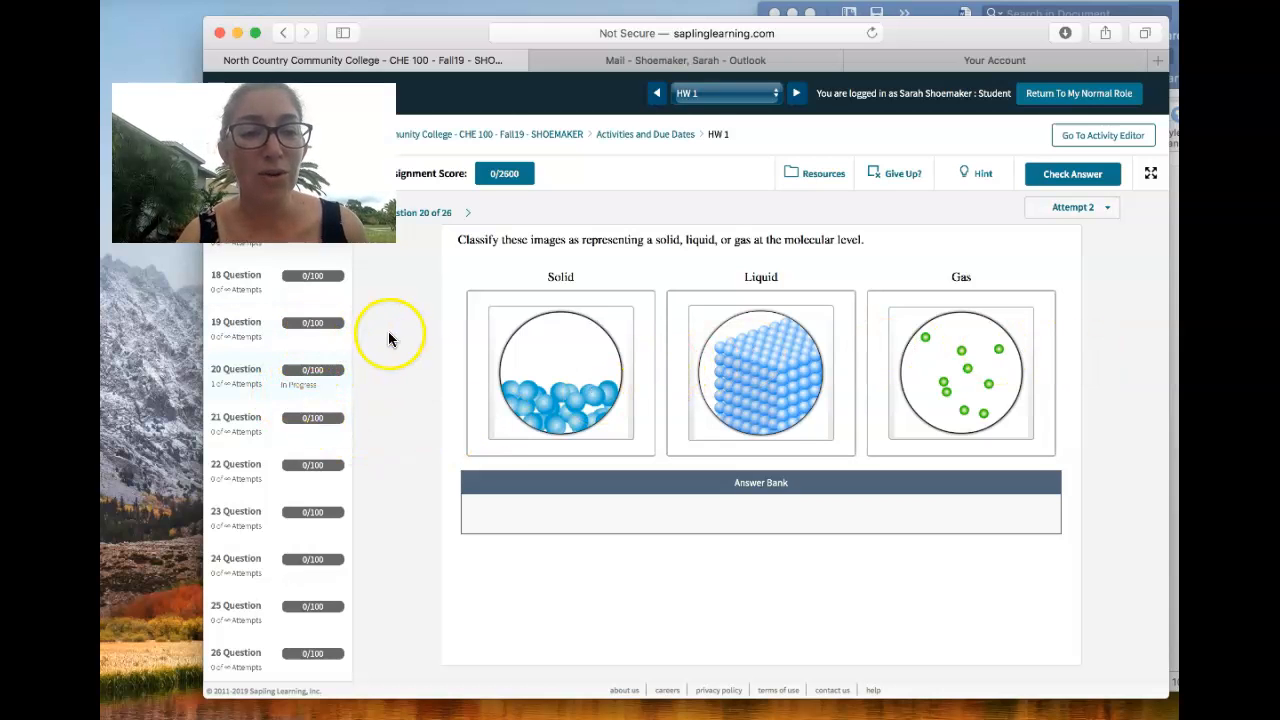
{"action": "mouse_move", "coordinate": [358, 278]}
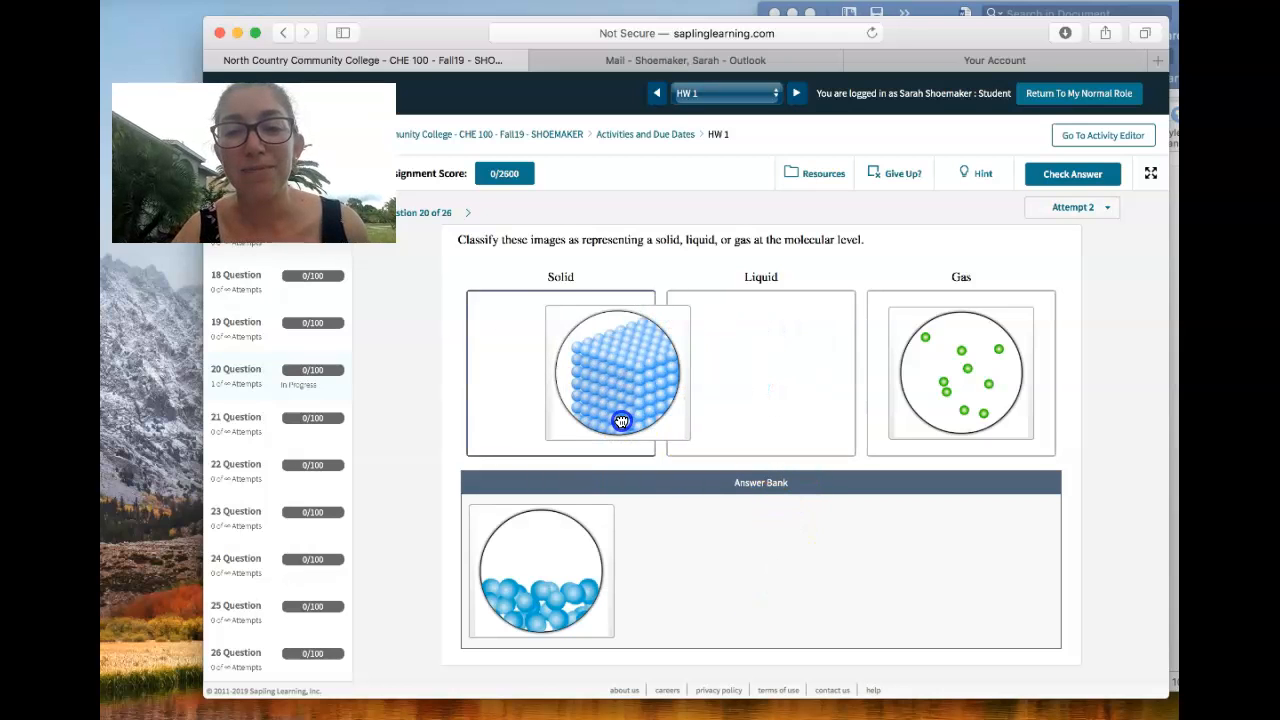
{"action": "left_click_drag", "start_coordinate": [960, 372], "coordinate": [760, 372]}
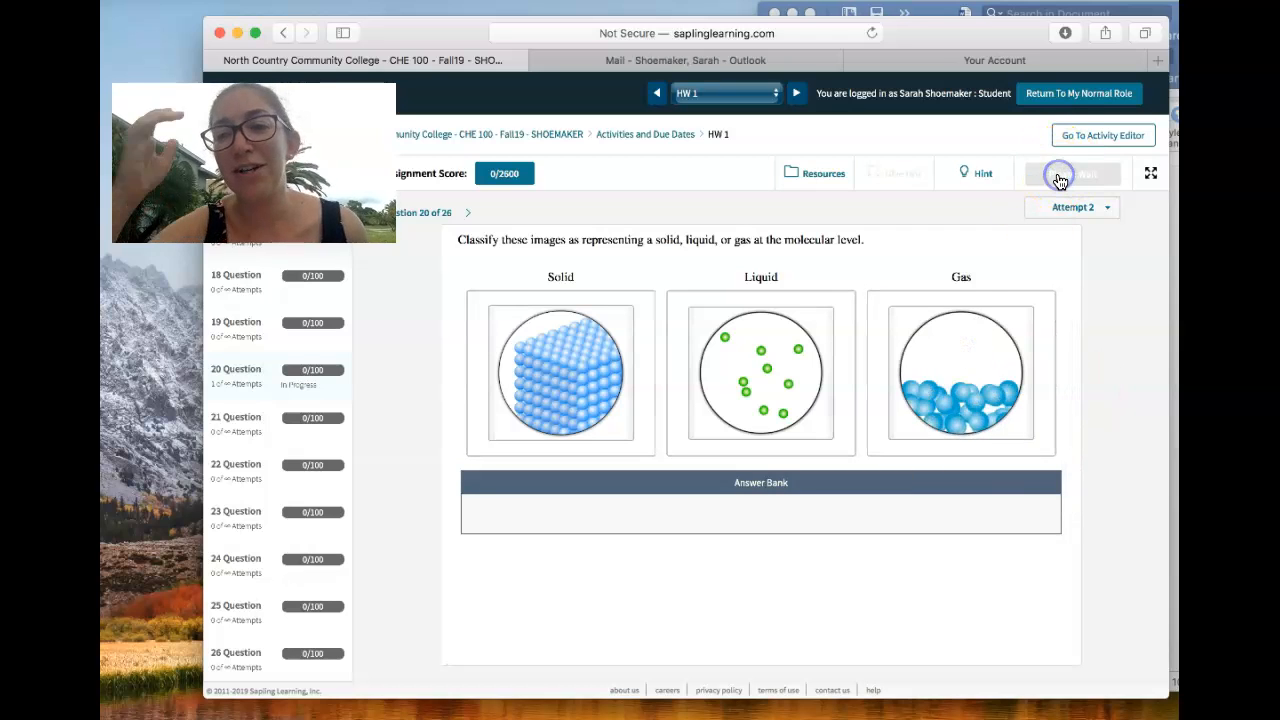
{"action": "left_click", "coordinate": [1060, 174]}
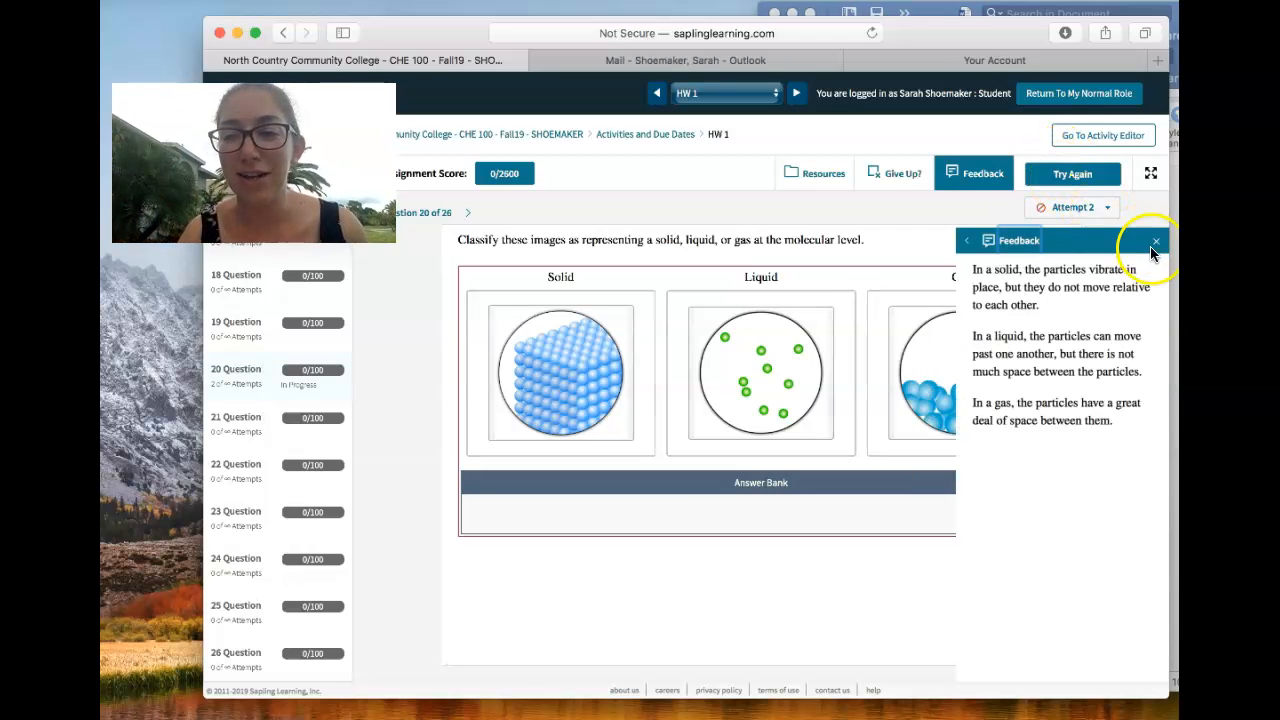
{"action": "left_click", "coordinate": [1156, 240]}
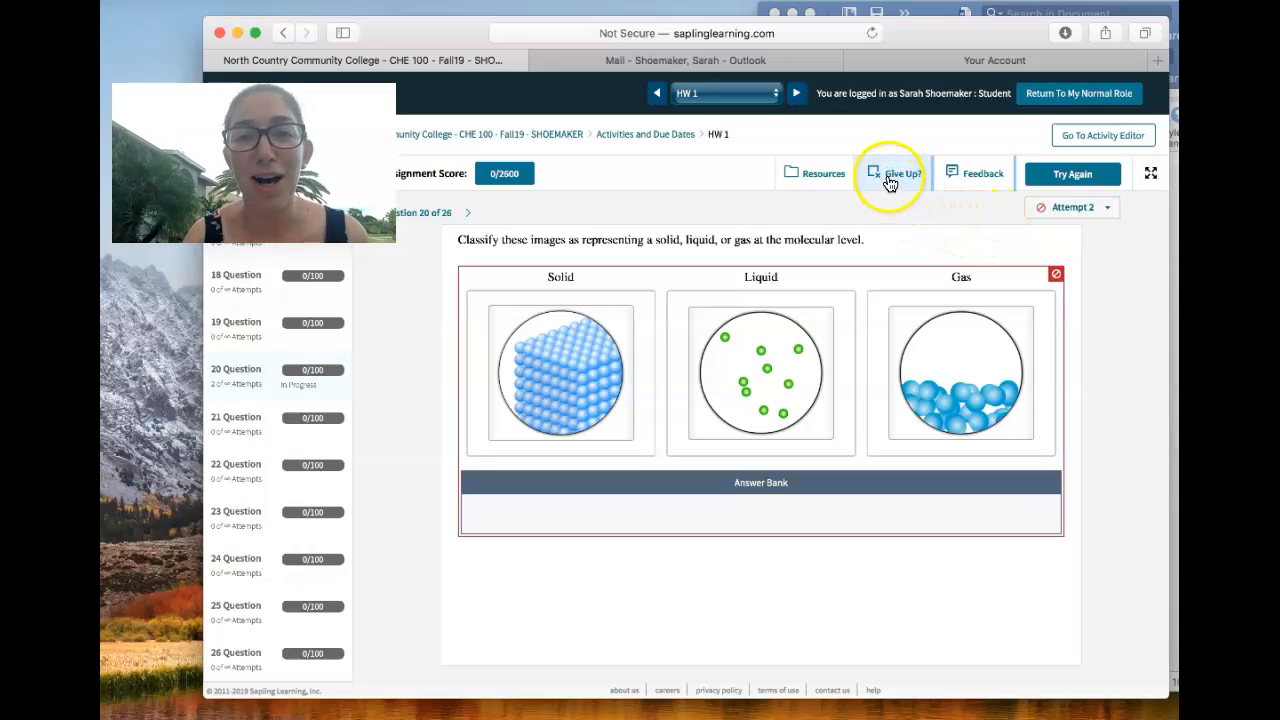
Step: Give up on question 20, view its solution, then close the Solution panel
{"action": "left_click", "coordinate": [900, 172]}
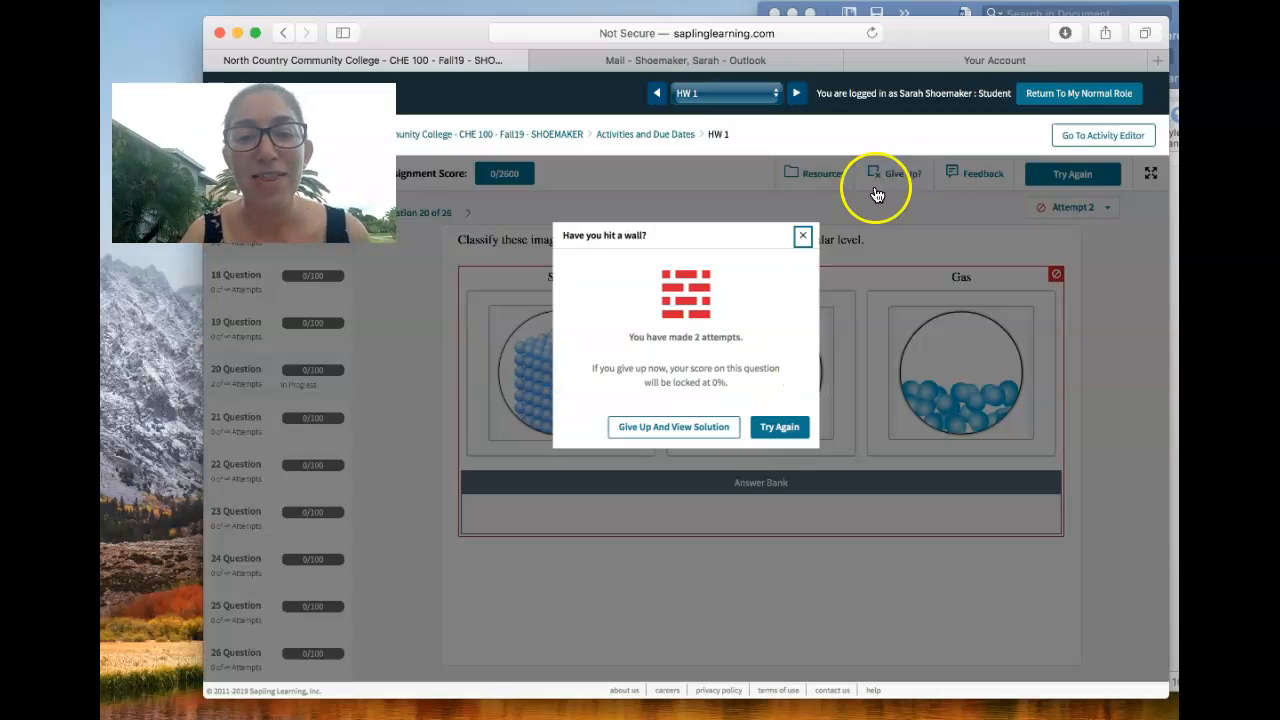
{"action": "left_click", "coordinate": [780, 426]}
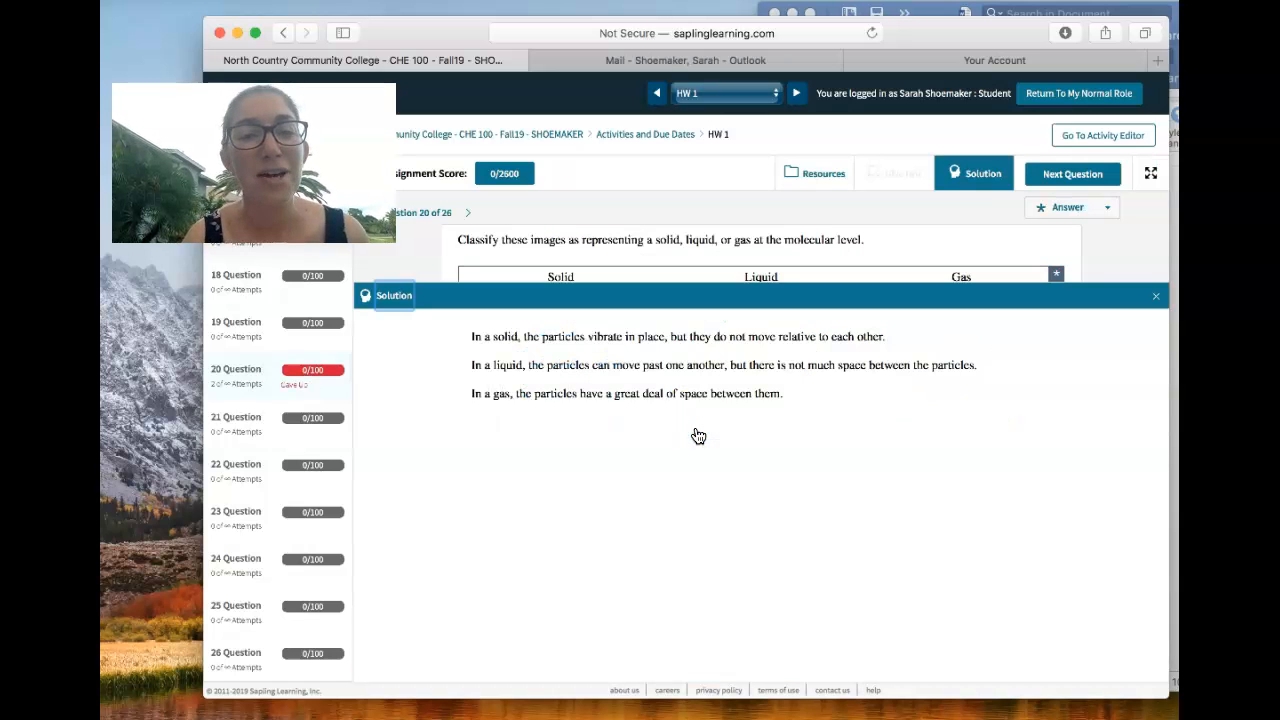
{"action": "mouse_move", "coordinate": [1156, 296]}
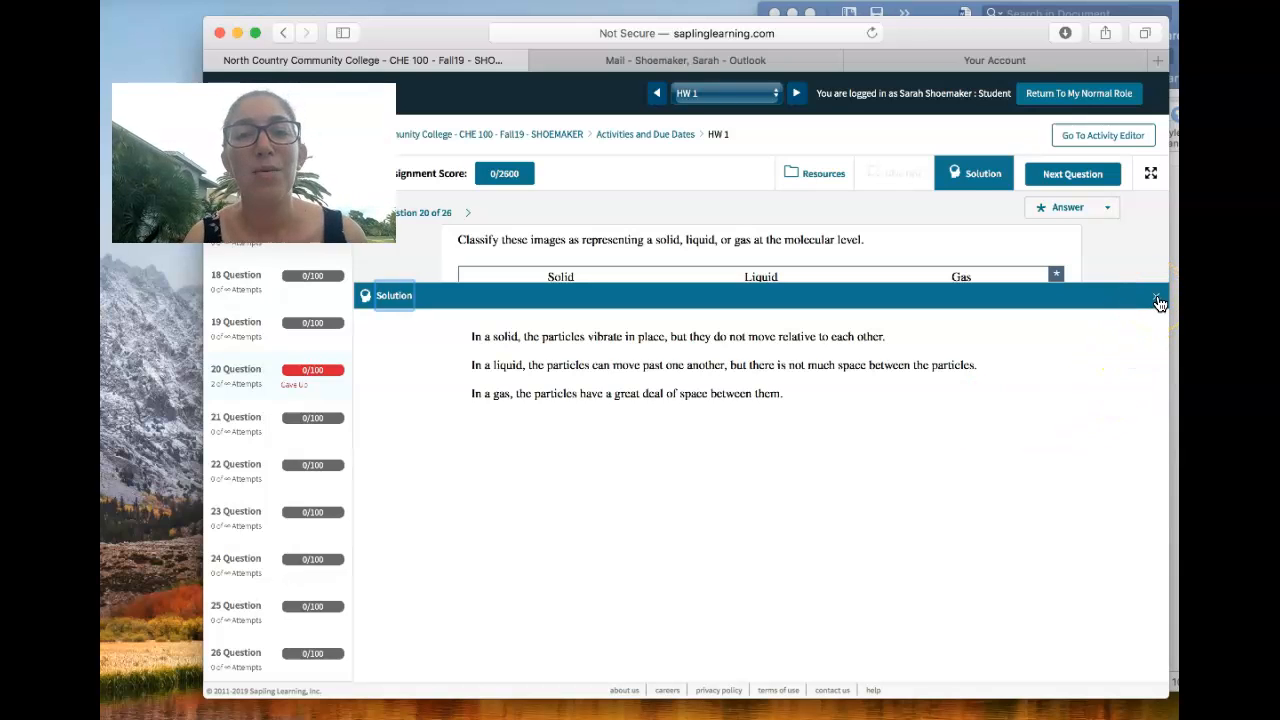
{"action": "left_click", "coordinate": [1158, 300]}
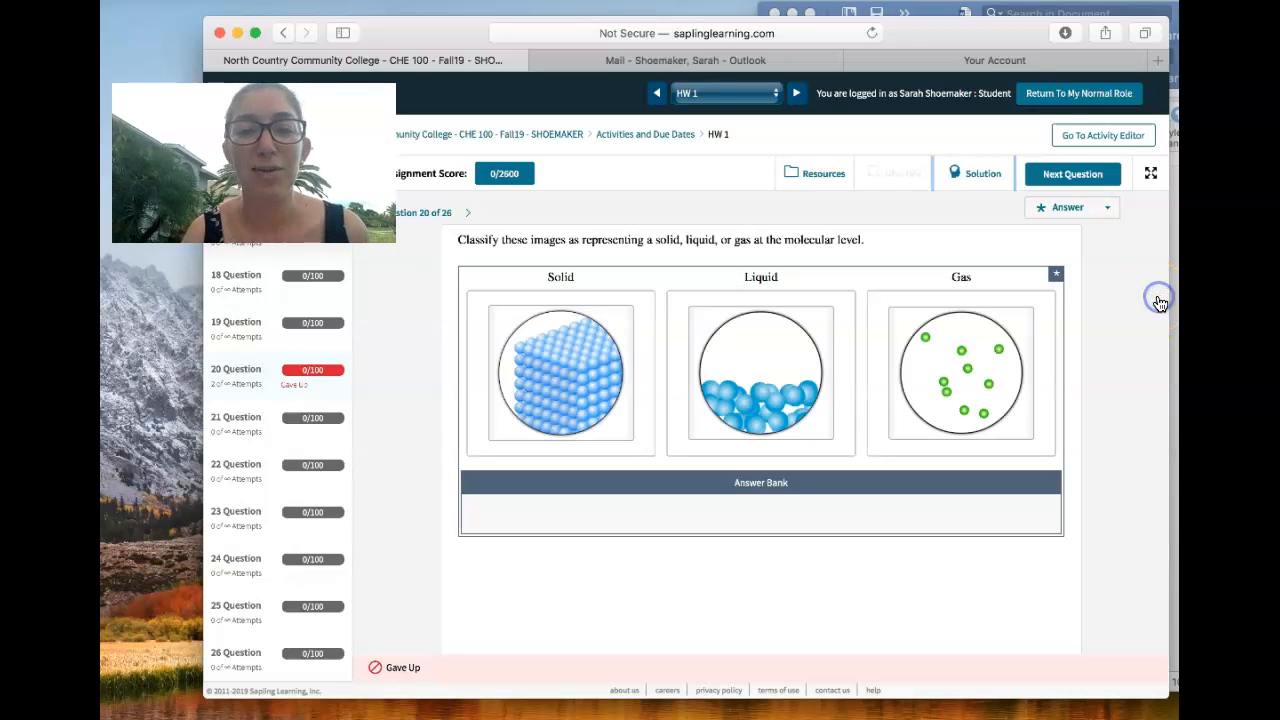
{"action": "mouse_move", "coordinate": [884, 82]}
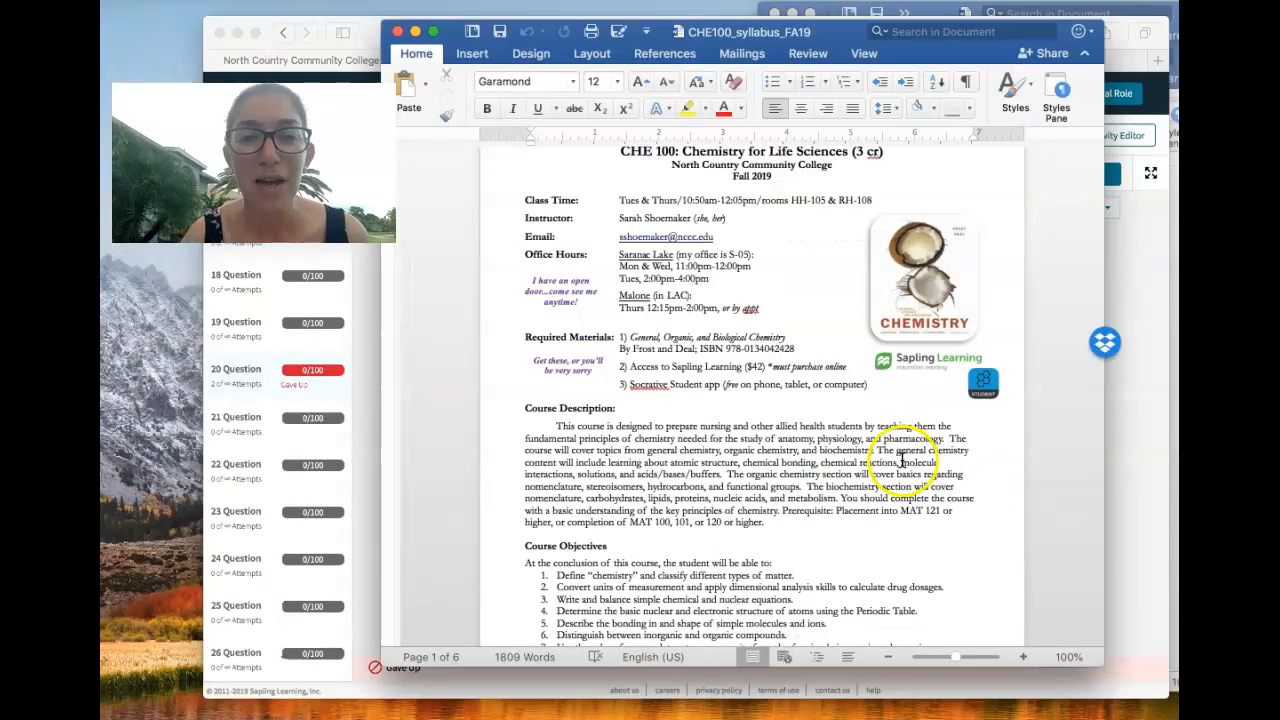
Step: Scroll the syllabus to Course Evaluation and Grading and highlight the late-work homework rule
{"action": "scroll", "scroll_direction": "down", "scroll_amount": 3}
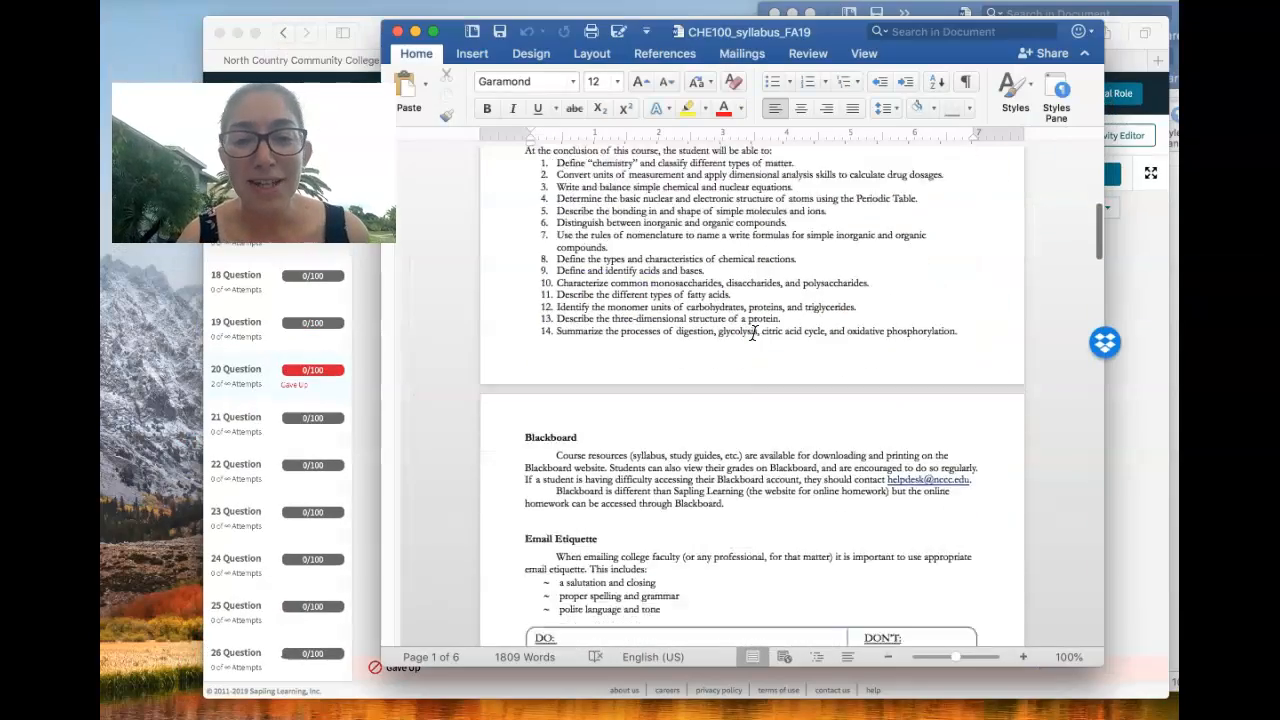
{"action": "scroll", "scroll_direction": "down", "scroll_amount": 3}
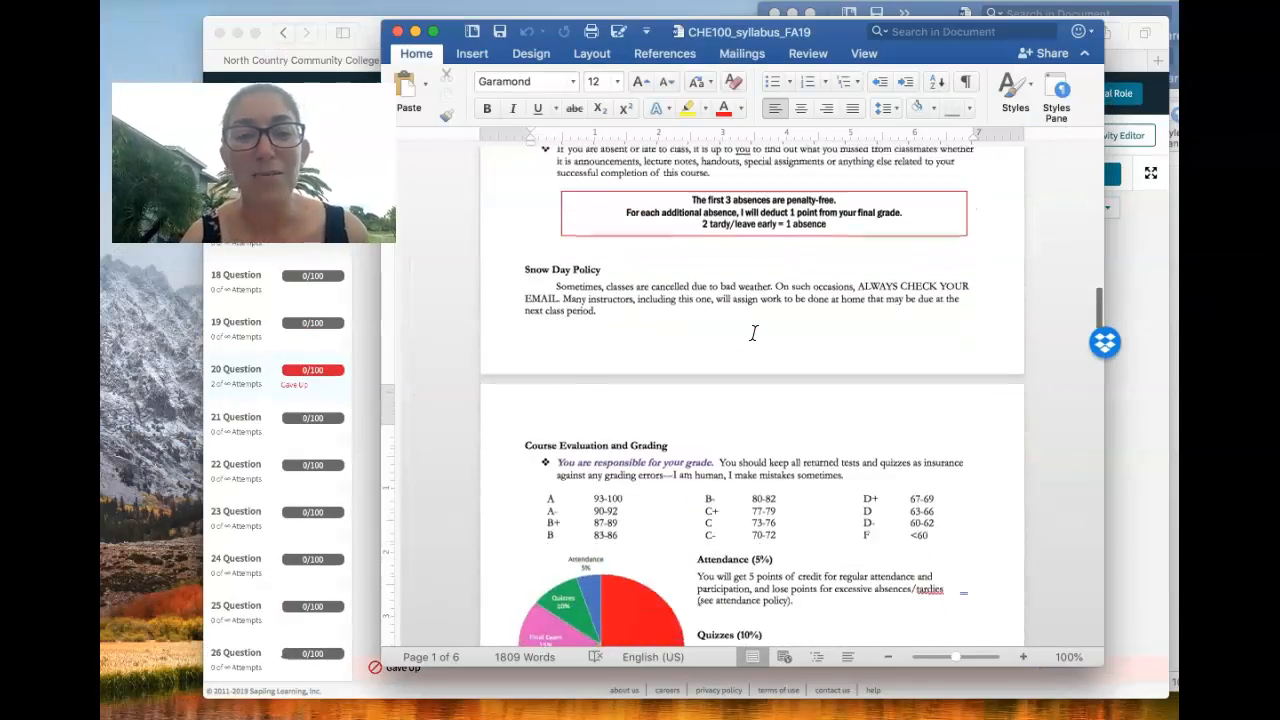
{"action": "scroll", "scroll_direction": "down", "scroll_amount": 3}
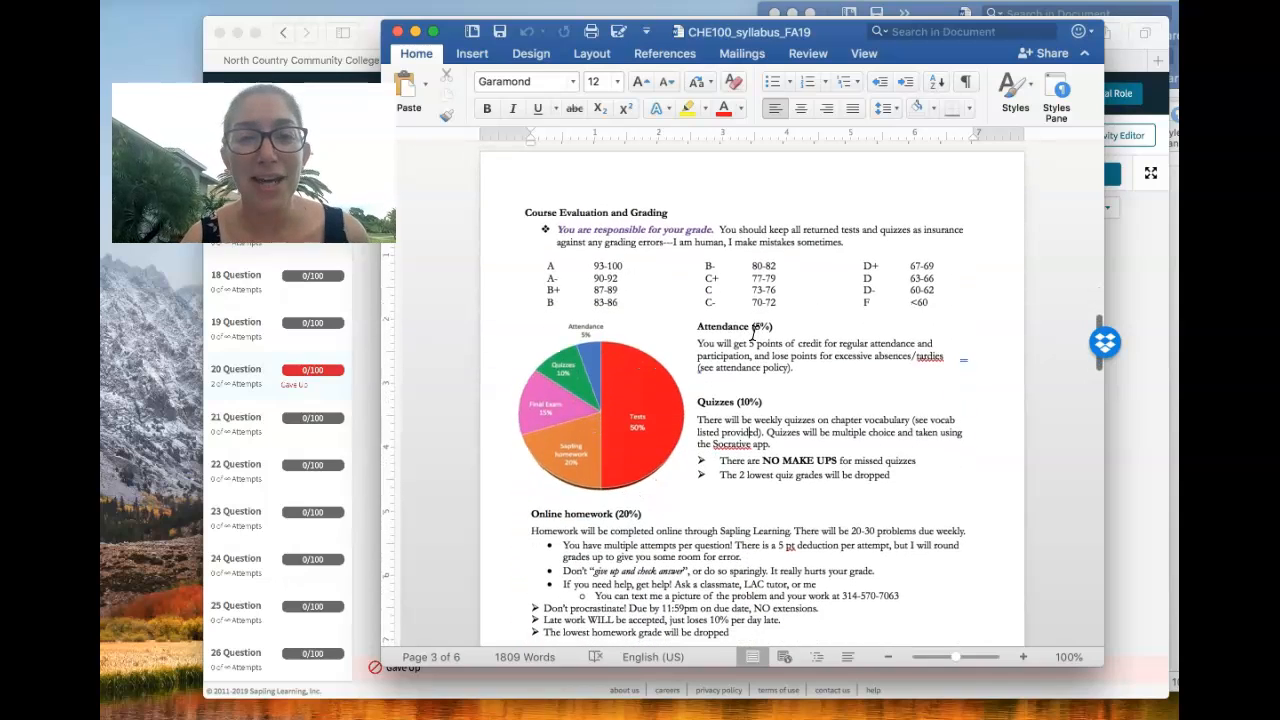
{"action": "scroll", "scroll_direction": "down", "scroll_amount": 3}
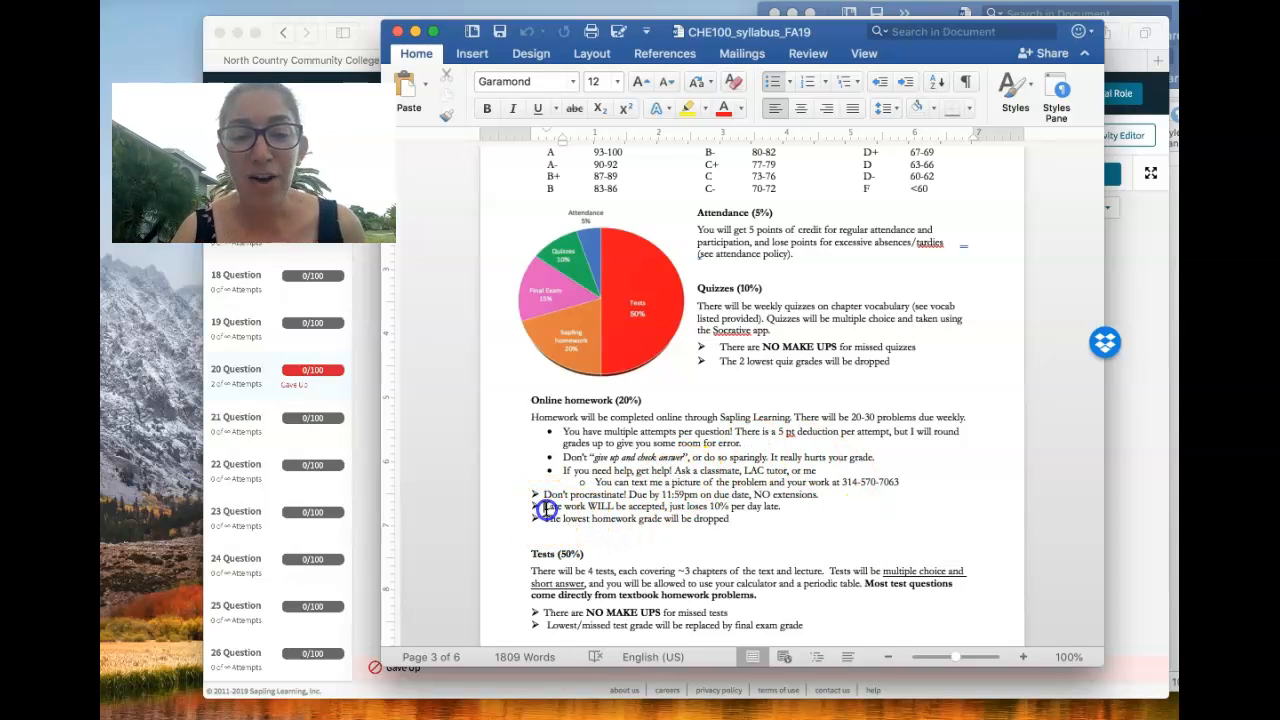
{"action": "double_click", "coordinate": [558, 508]}
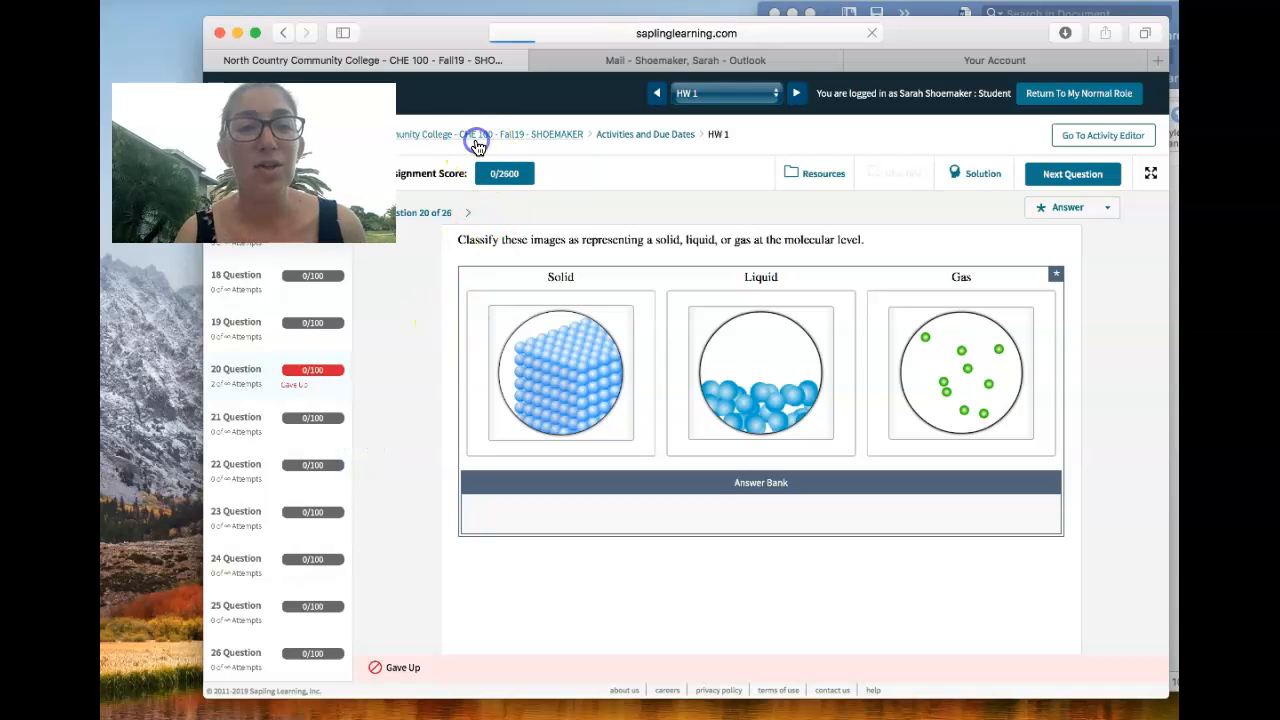
Step: Return to the CHE 100 Fall19 course home page and scroll to Chapter 1's HW 1 entry
{"action": "left_click", "coordinate": [478, 134]}
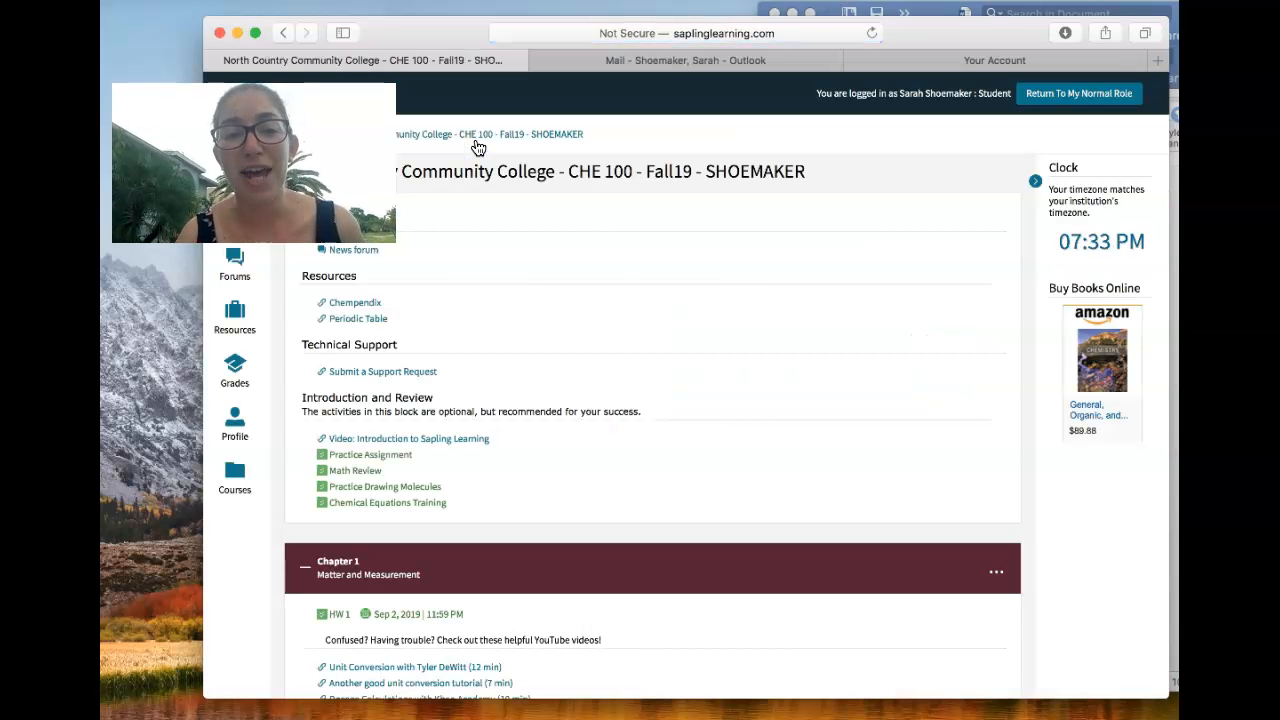
{"action": "scroll", "scroll_direction": "down", "scroll_amount": 3}
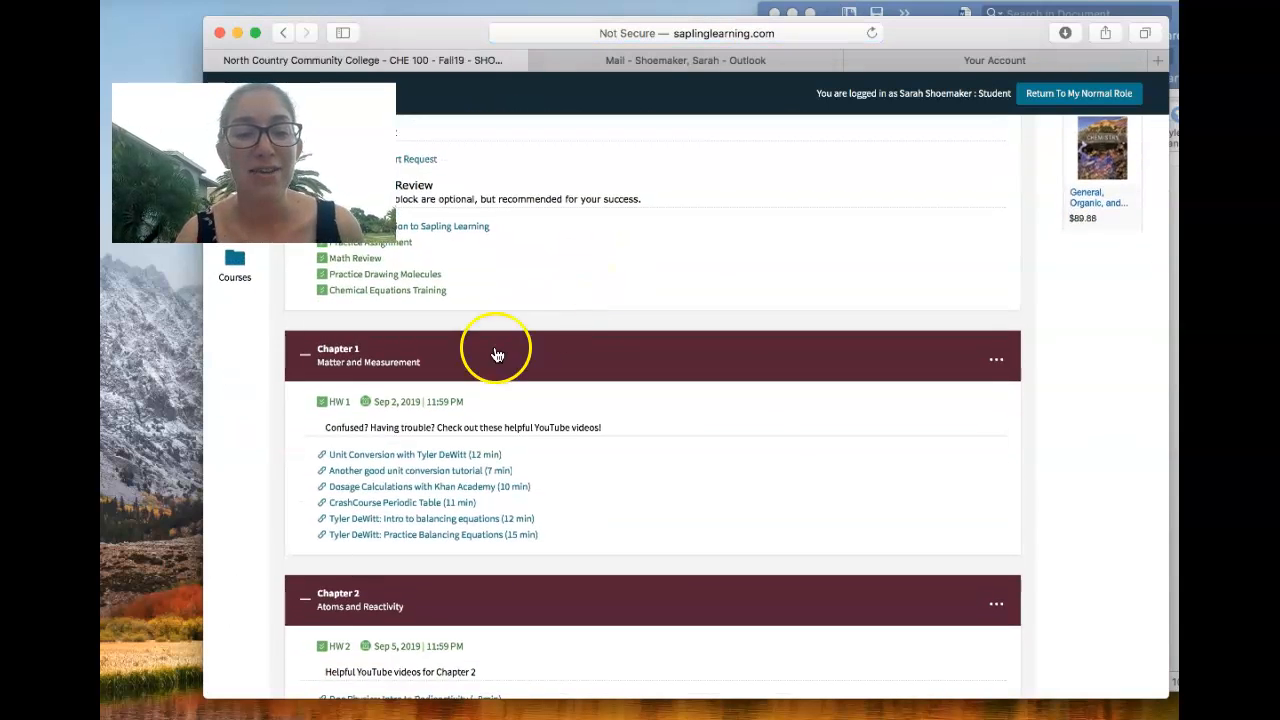
{"action": "mouse_move", "coordinate": [350, 412]}
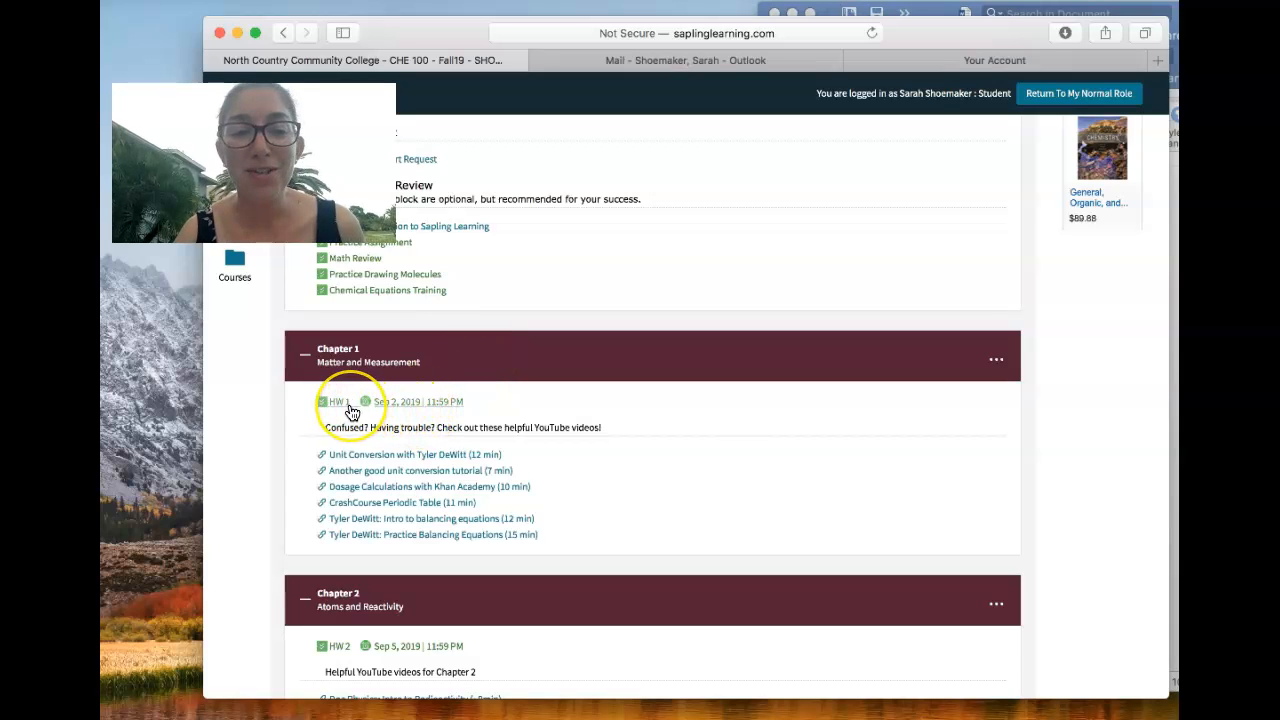
{"action": "mouse_move", "coordinate": [388, 412]}
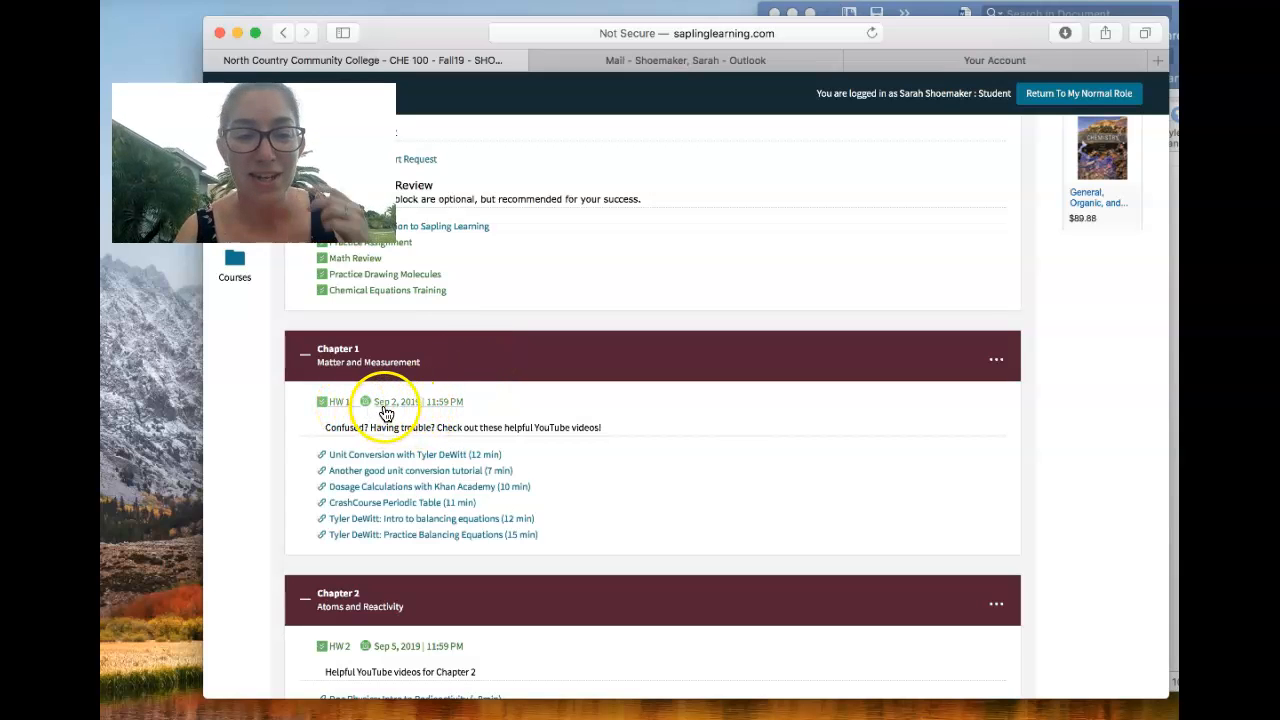
{"action": "mouse_move", "coordinate": [388, 412]}
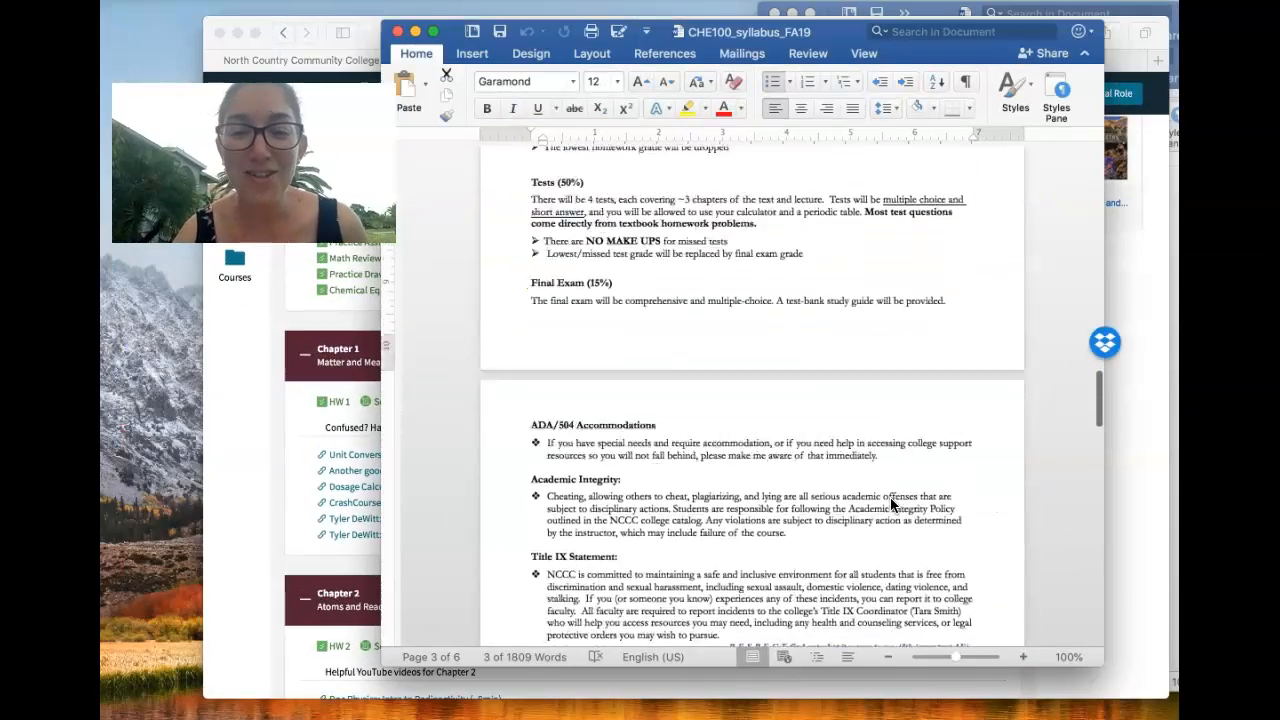
Step: Scroll past the calendar table to the Snow Day Policy and Course Evaluation and Grading sections
{"action": "scroll", "scroll_direction": "down", "scroll_amount": 3}
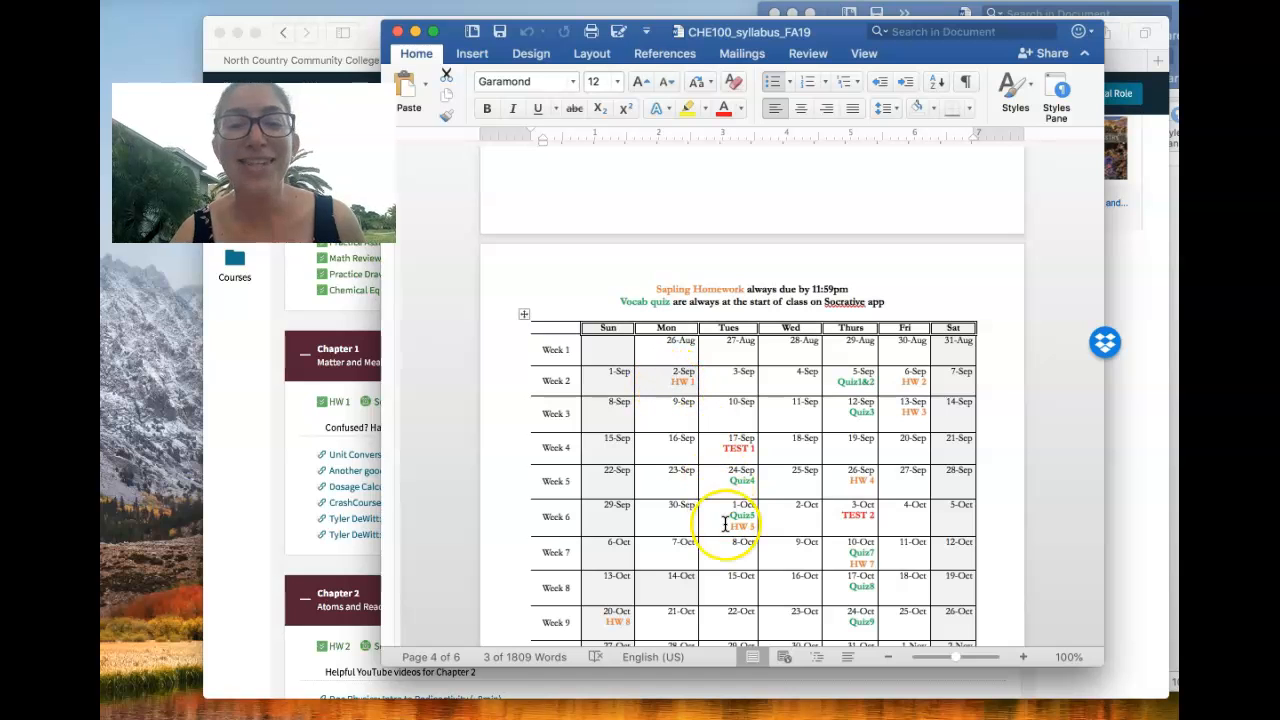
{"action": "scroll", "scroll_direction": "down", "scroll_amount": 3}
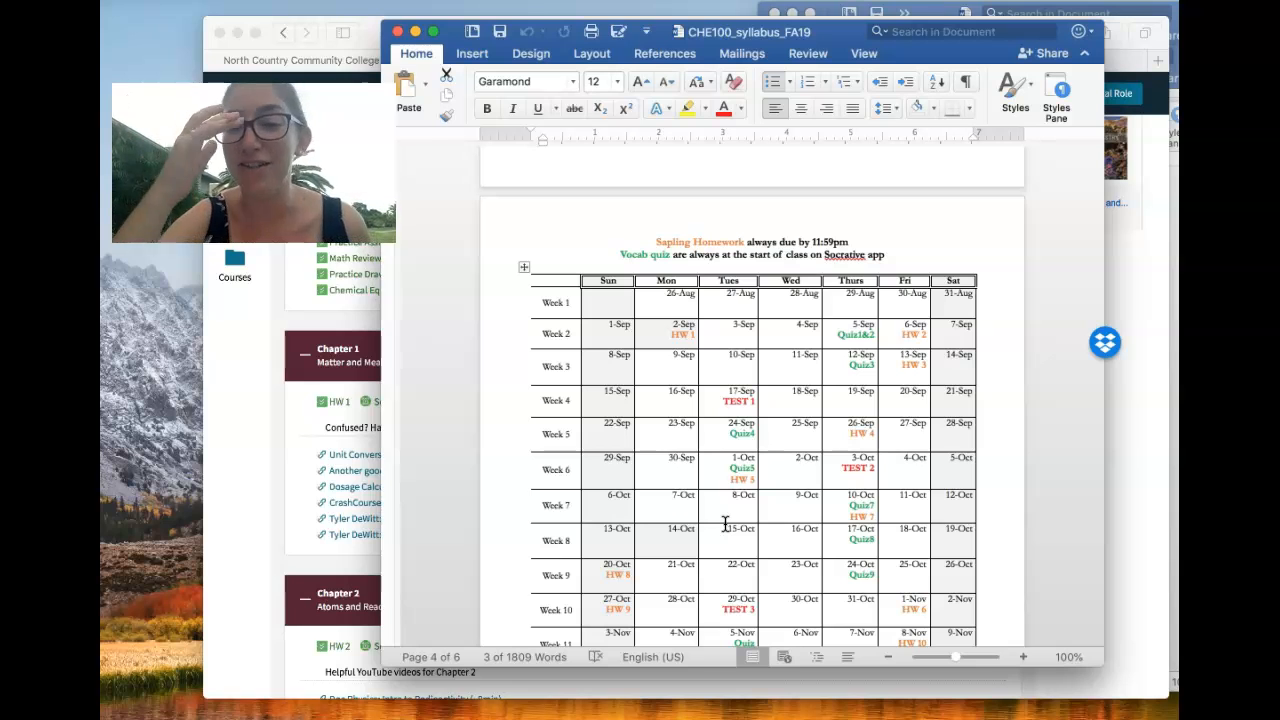
{"action": "scroll", "scroll_direction": "down", "scroll_amount": 3}
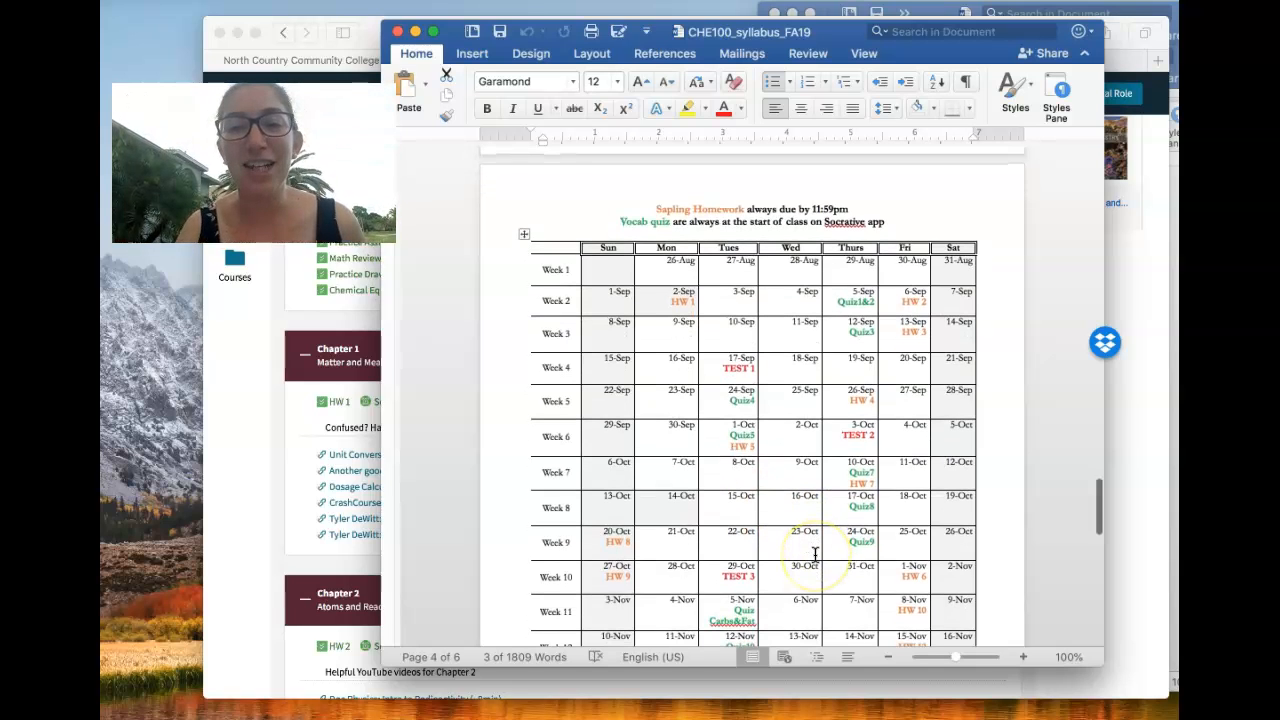
{"action": "scroll", "scroll_direction": "down", "scroll_amount": 3}
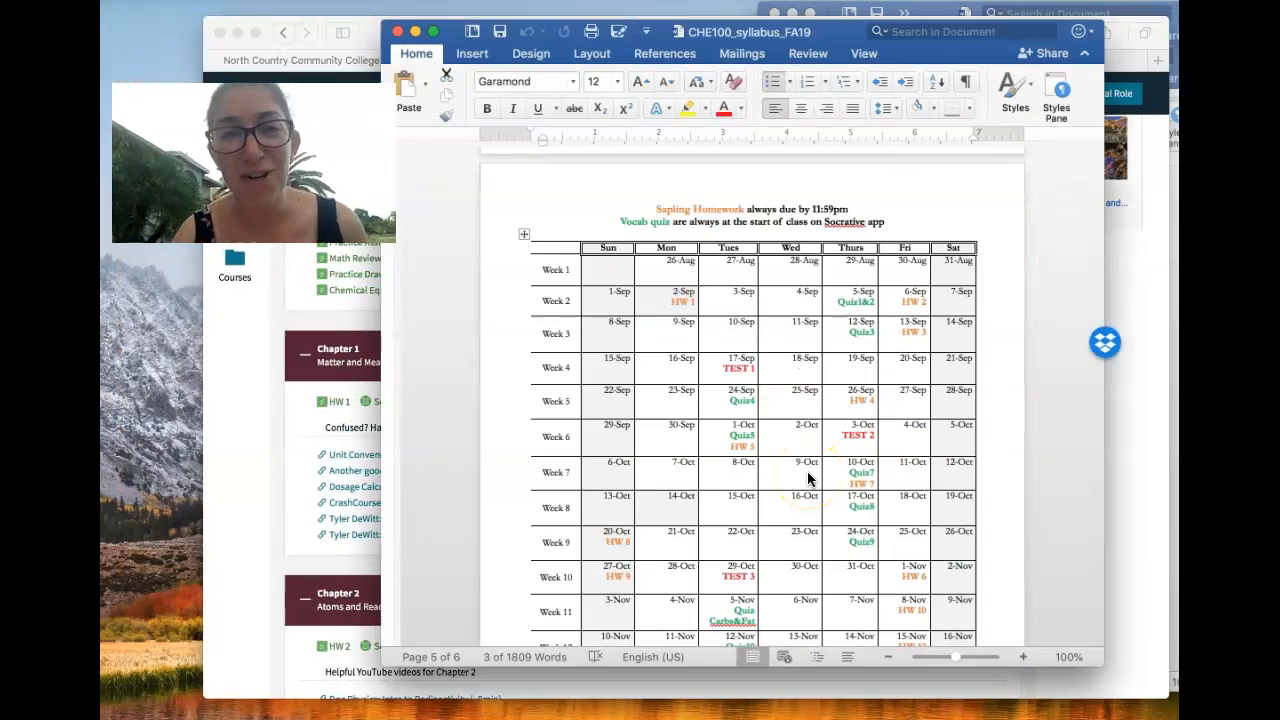
{"action": "scroll", "scroll_direction": "down", "scroll_amount": 3}
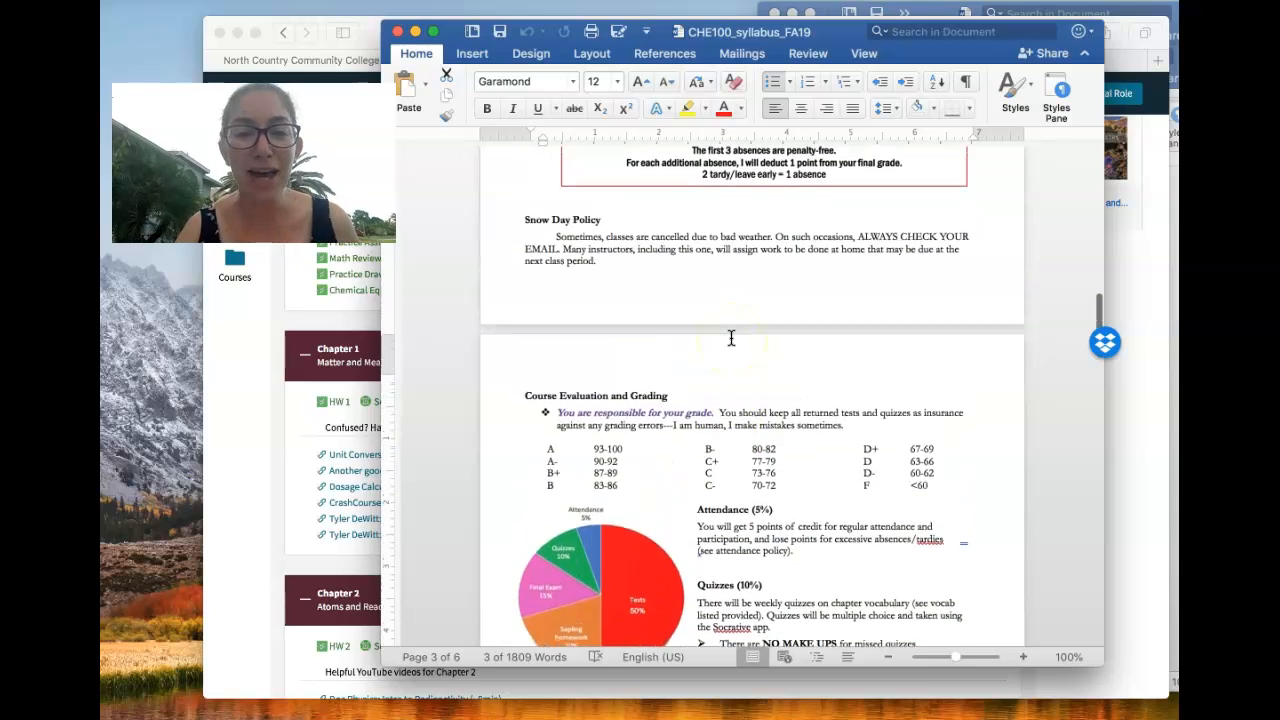
Step: Display the CHE 100 quizzes vocabulary document's Chapter 1 term list
{"action": "scroll", "scroll_direction": "down", "scroll_amount": 3}
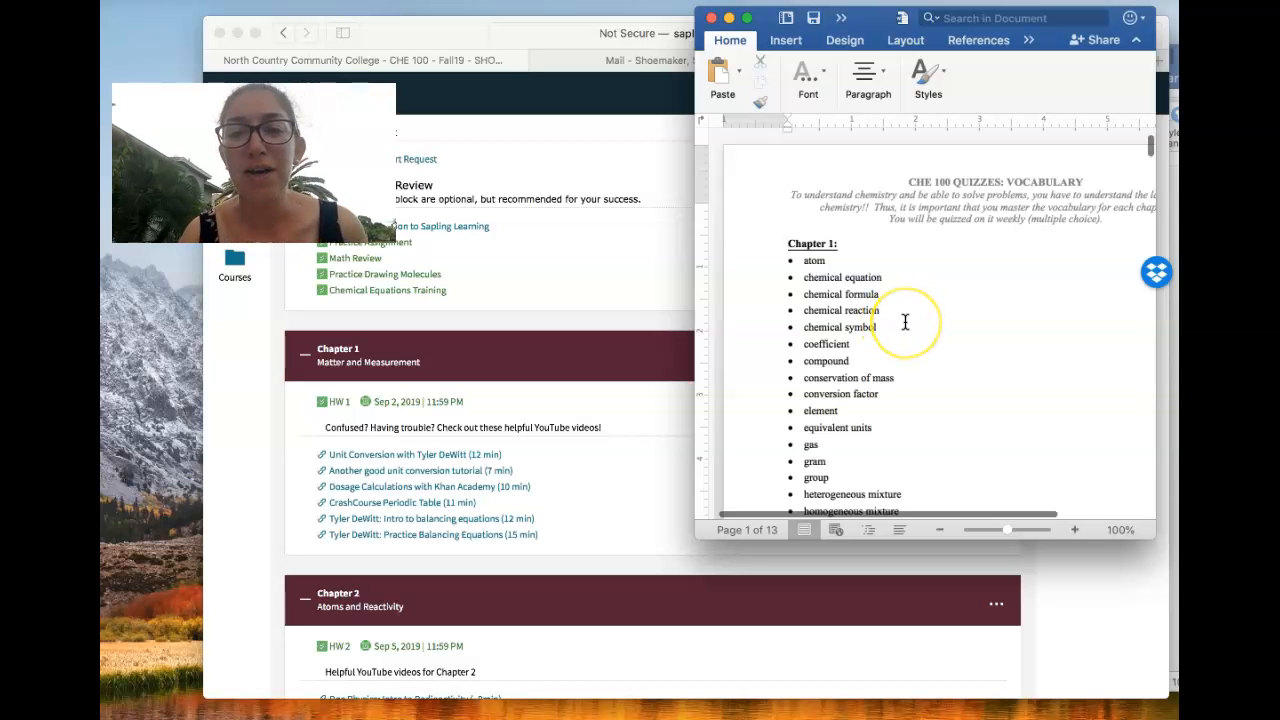
Step: Scroll through the Chapter 1 and Chapter 2 vocabulary term lists
{"action": "scroll", "scroll_direction": "down", "scroll_amount": 3}
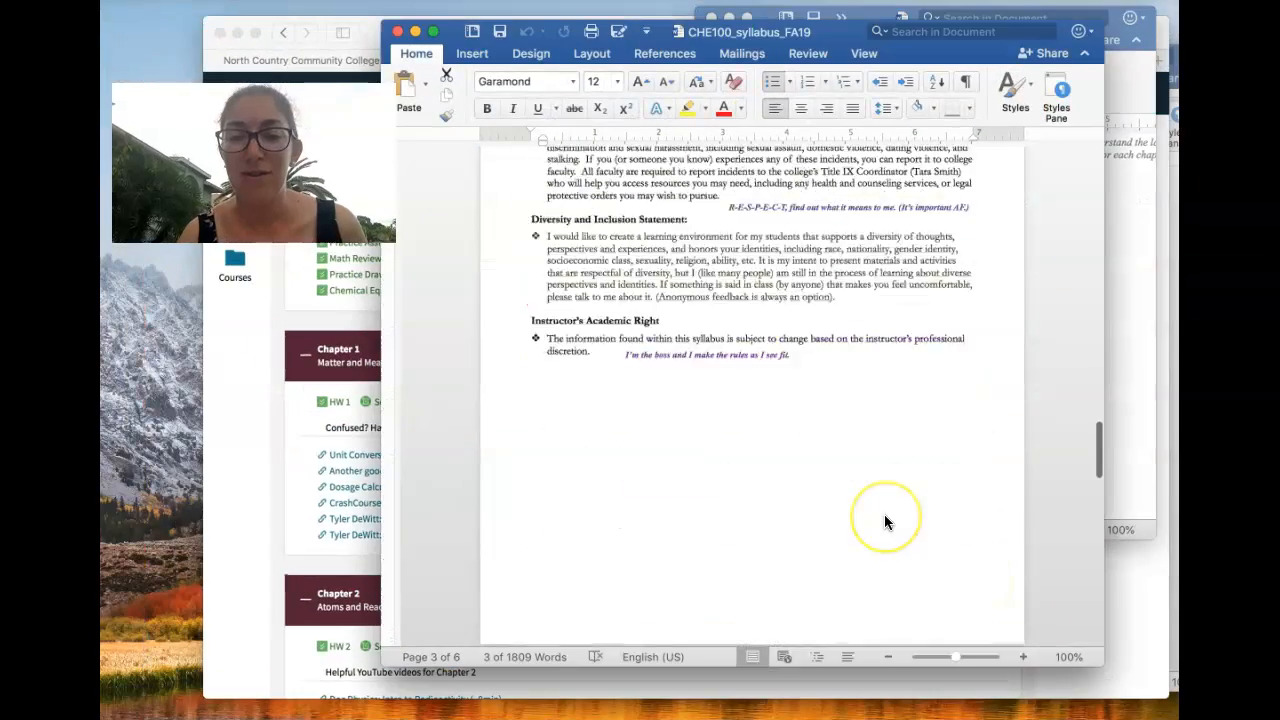
{"action": "scroll", "scroll_direction": "down", "scroll_amount": 3}
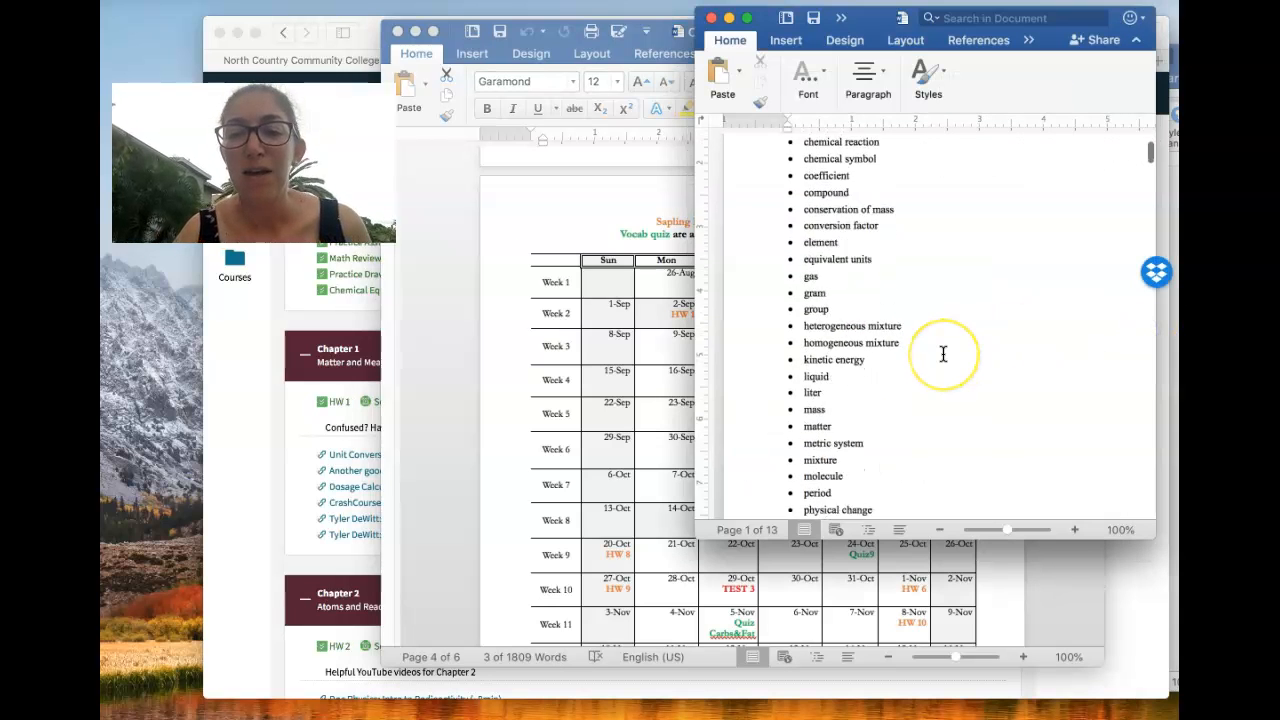
{"action": "scroll", "scroll_direction": "down", "scroll_amount": 3}
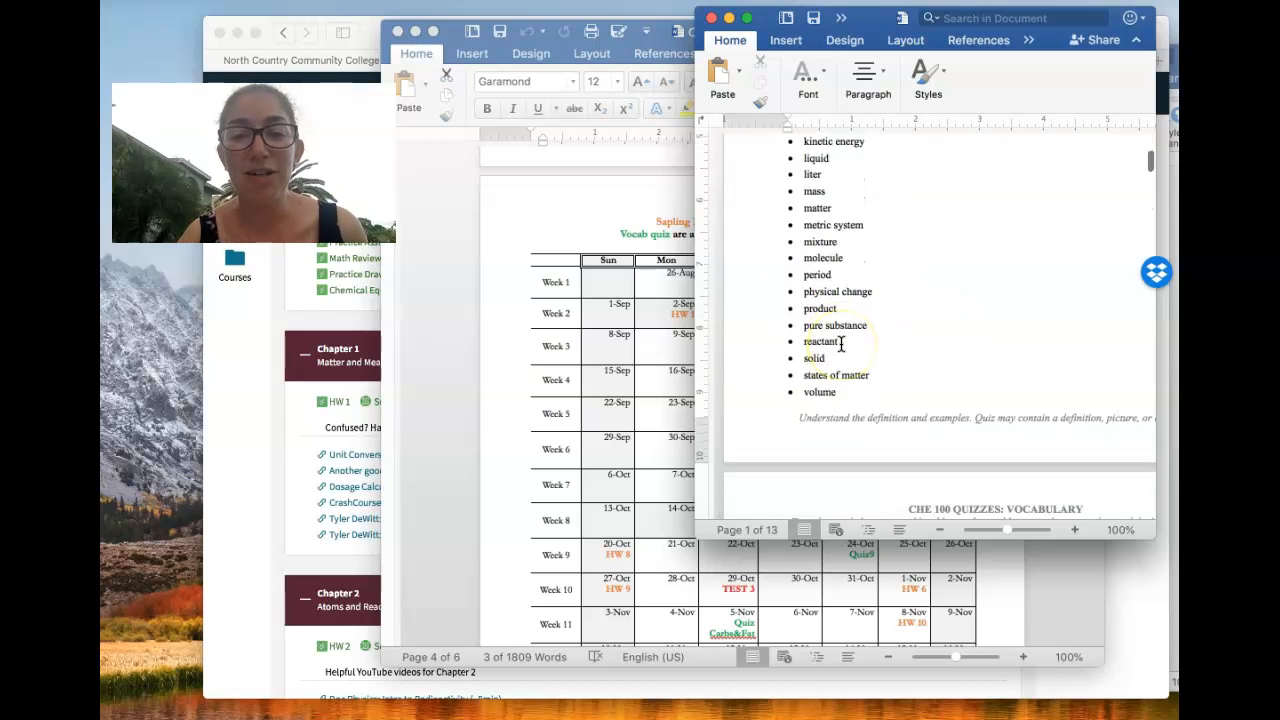
{"action": "scroll", "scroll_direction": "down", "scroll_amount": 3}
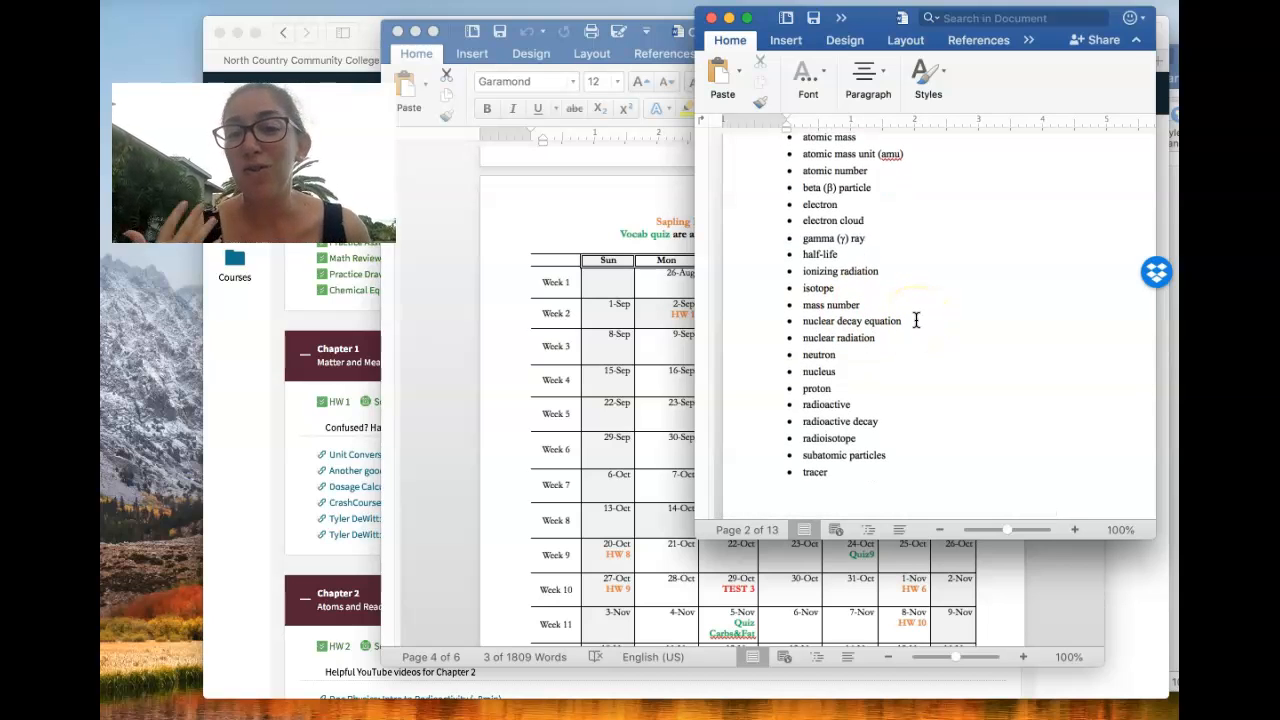
{"action": "scroll", "scroll_direction": "down", "scroll_amount": 3}
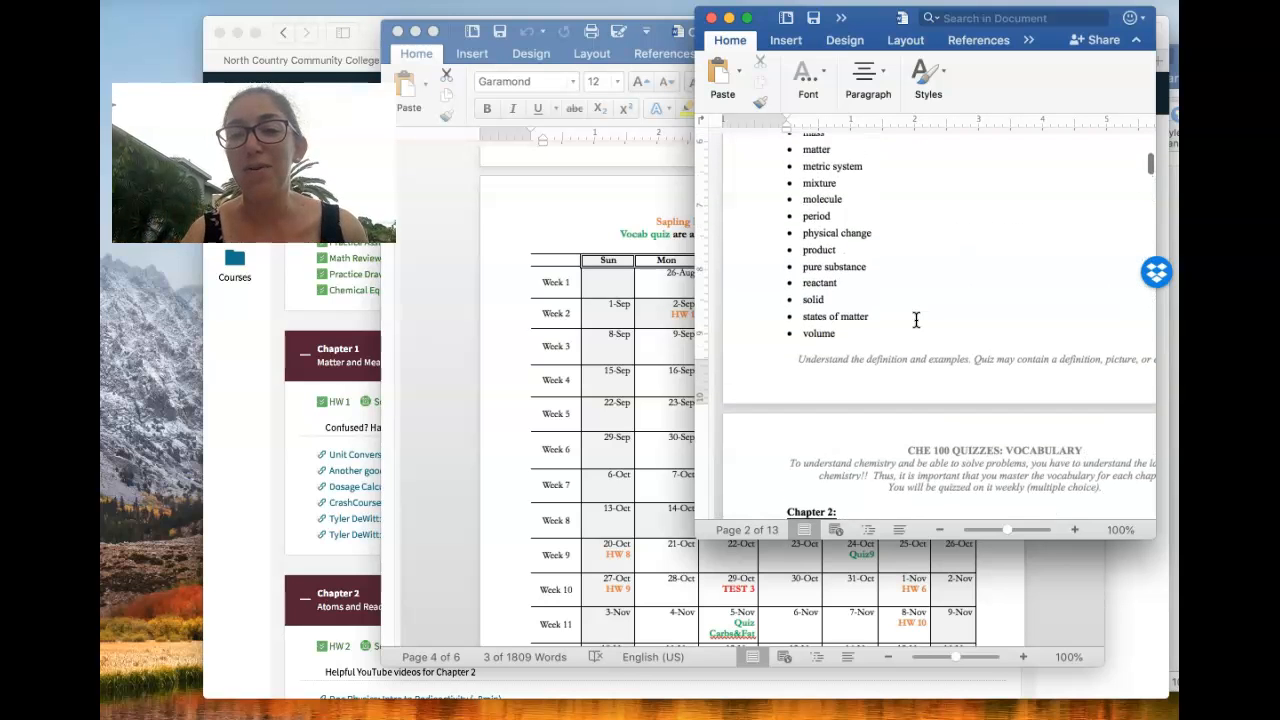
{"action": "scroll", "scroll_direction": "up", "scroll_amount": 3}
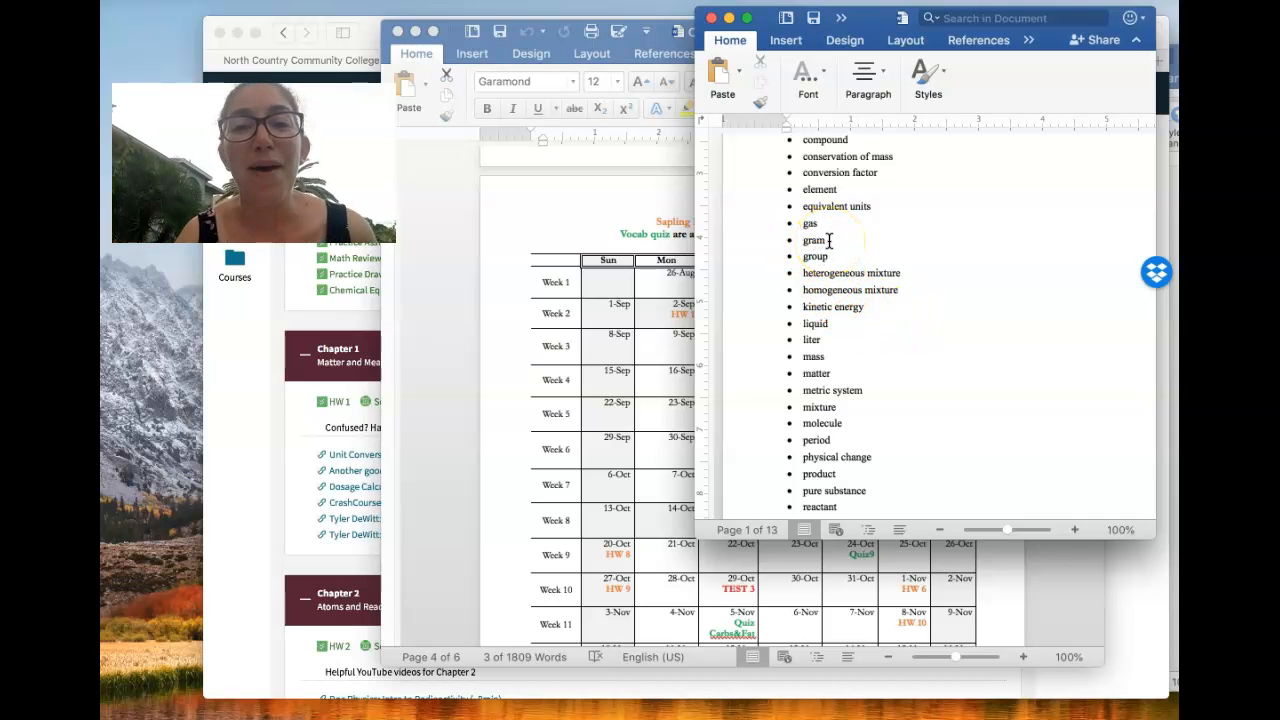
{"action": "mouse_move", "coordinate": [854, 352]}
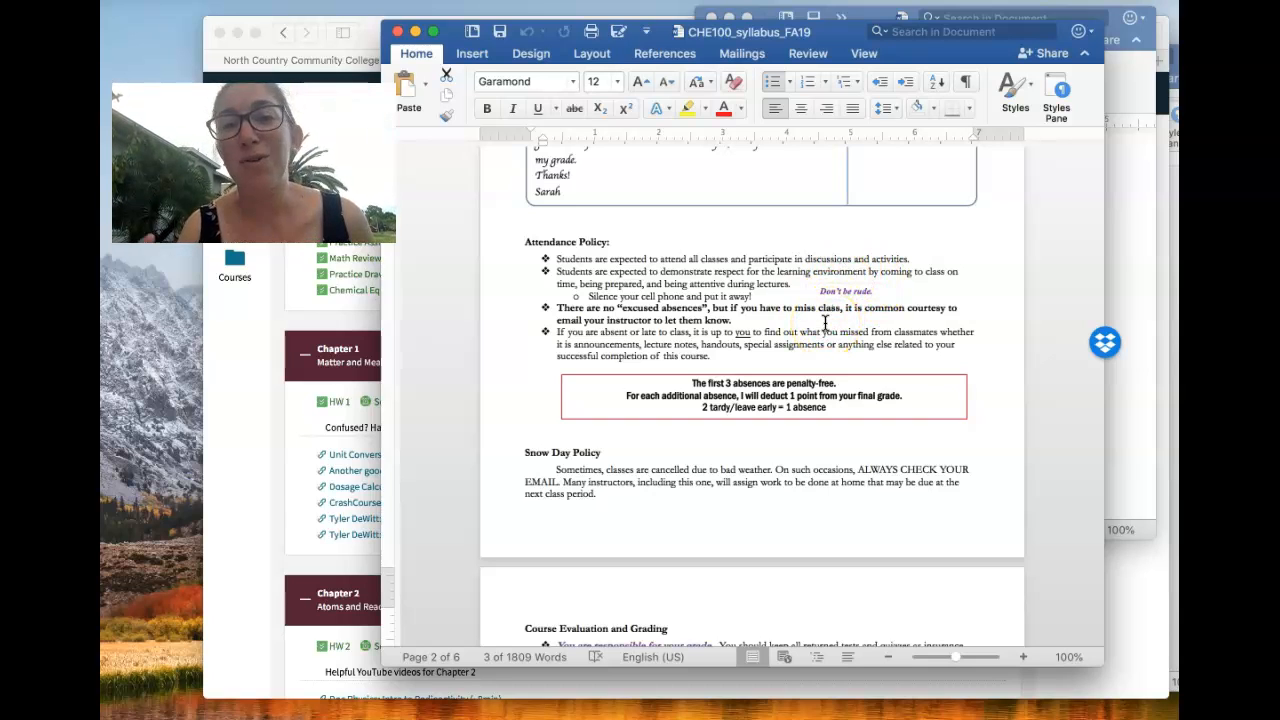
Step: Scroll the syllabus to the Blackboard and Email Etiquette sections
{"action": "scroll", "scroll_direction": "down", "scroll_amount": 3}
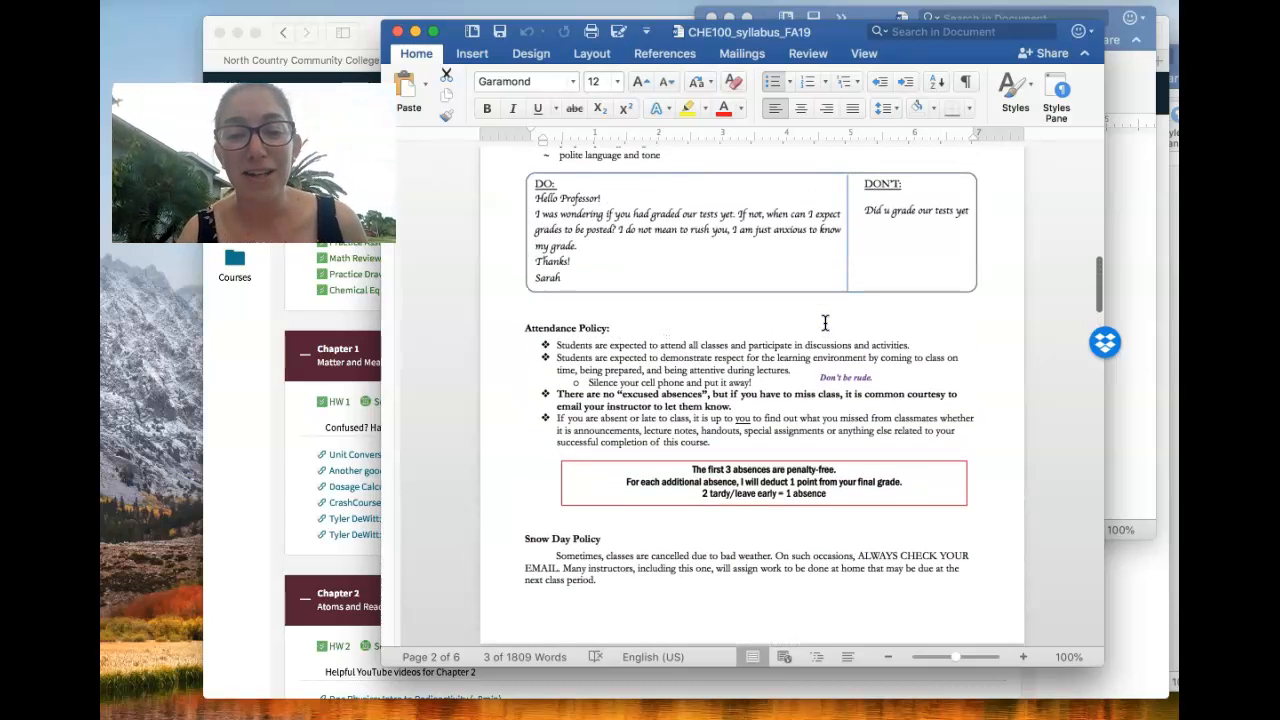
{"action": "scroll", "scroll_direction": "down", "scroll_amount": 3}
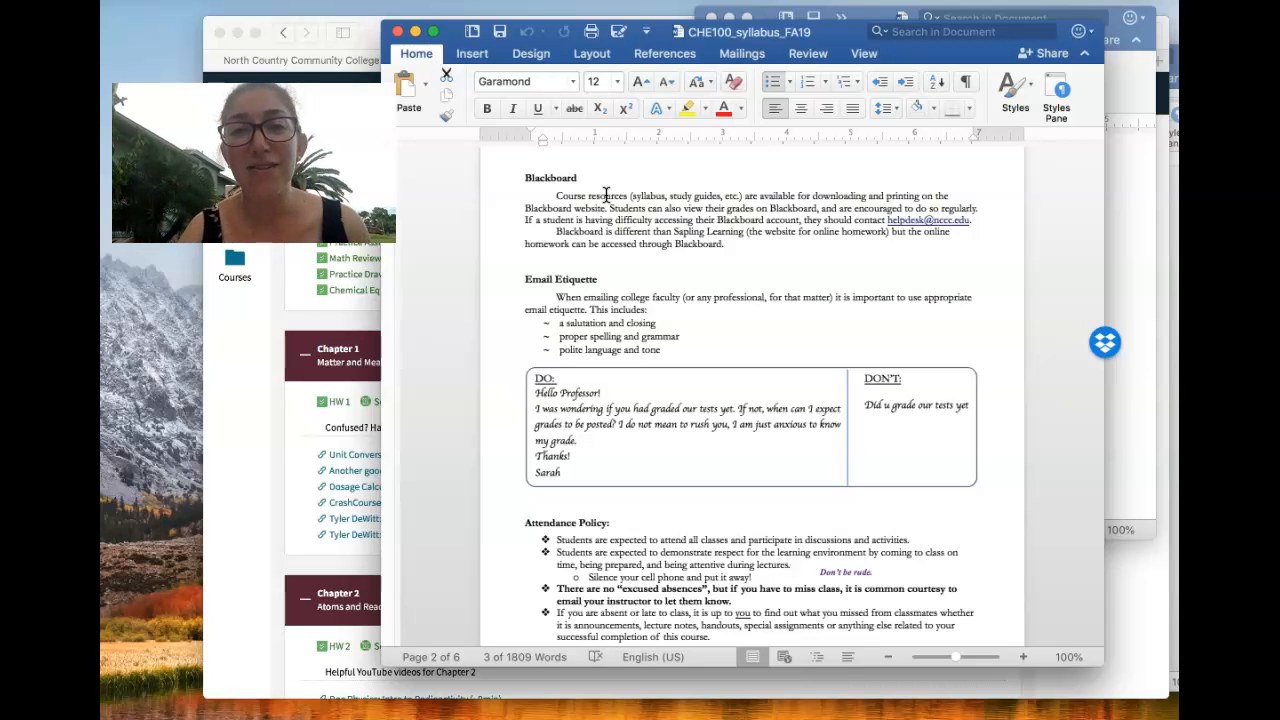
{"action": "mouse_move", "coordinate": [804, 230]}
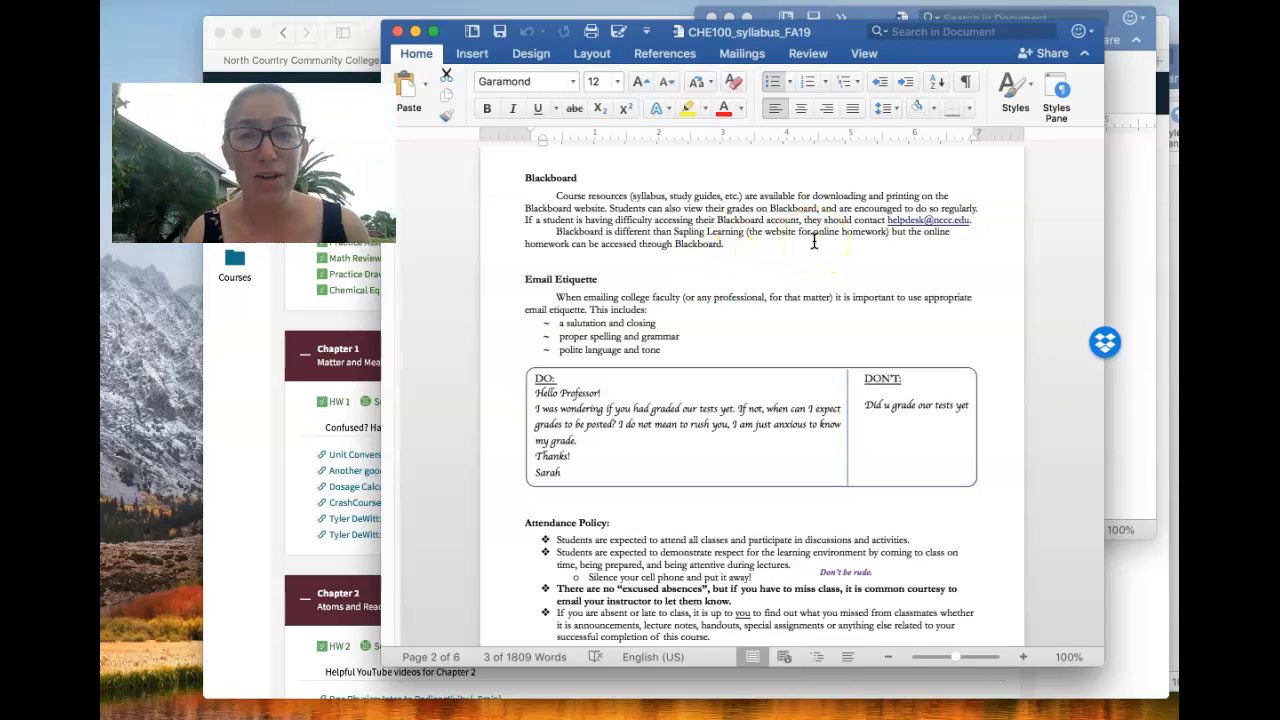
{"action": "mouse_move", "coordinate": [888, 228]}
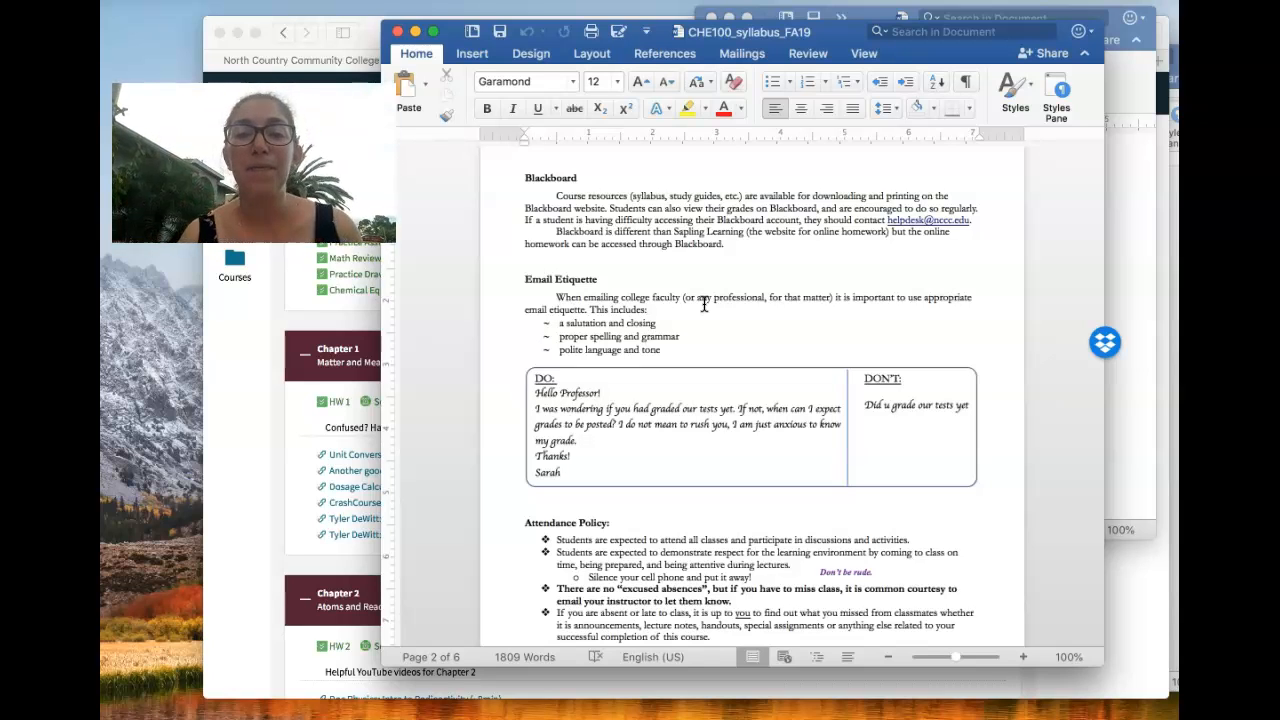
Step: Scroll the syllabus down toward the online homework, tests and final exam grading details
{"action": "scroll", "scroll_direction": "down", "scroll_amount": 3}
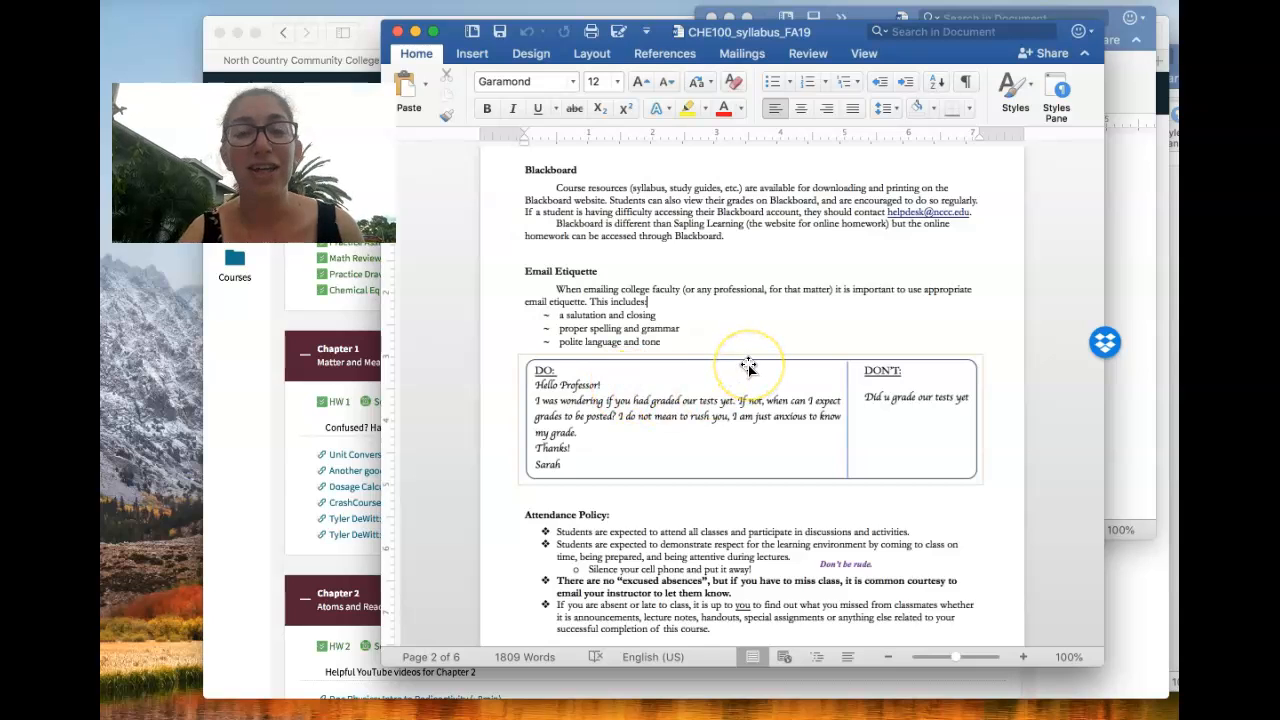
{"action": "mouse_move", "coordinate": [684, 382]}
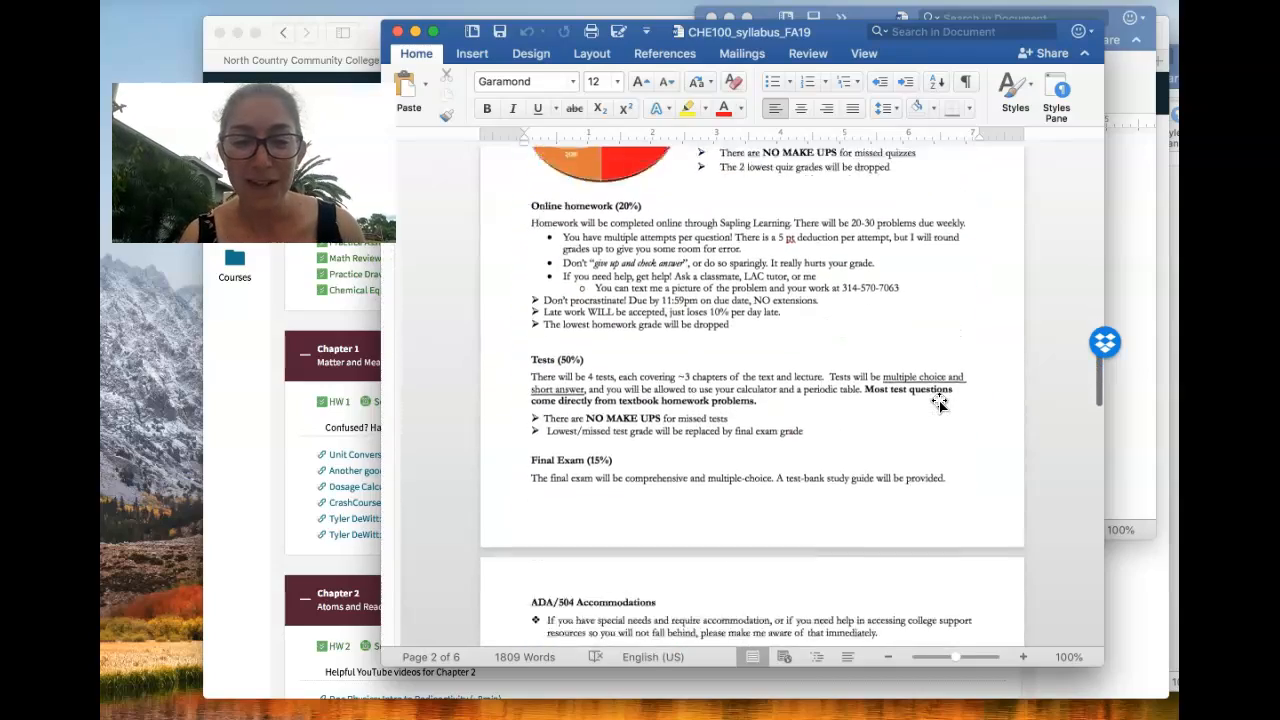
Step: Scroll through the ADA, Academic Integrity, Title IX and Diversity statements to the weekly calendar
{"action": "scroll", "scroll_direction": "down", "scroll_amount": 3}
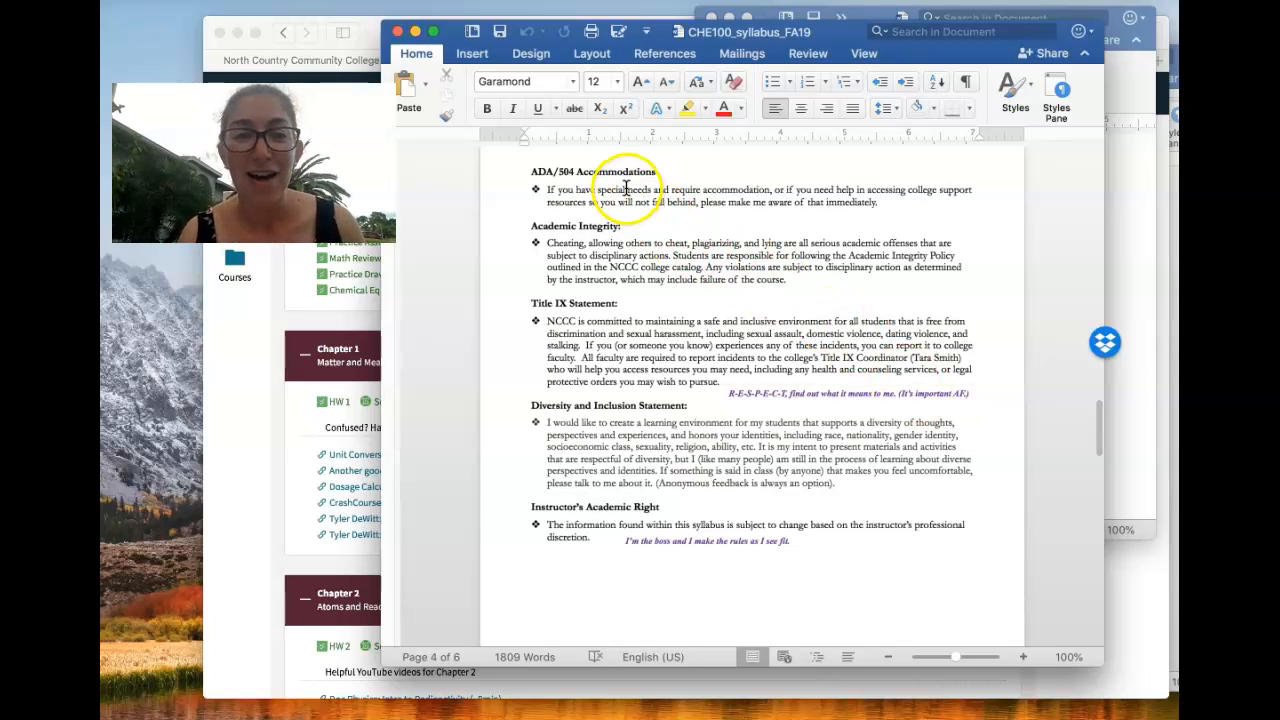
{"action": "mouse_move", "coordinate": [716, 204]}
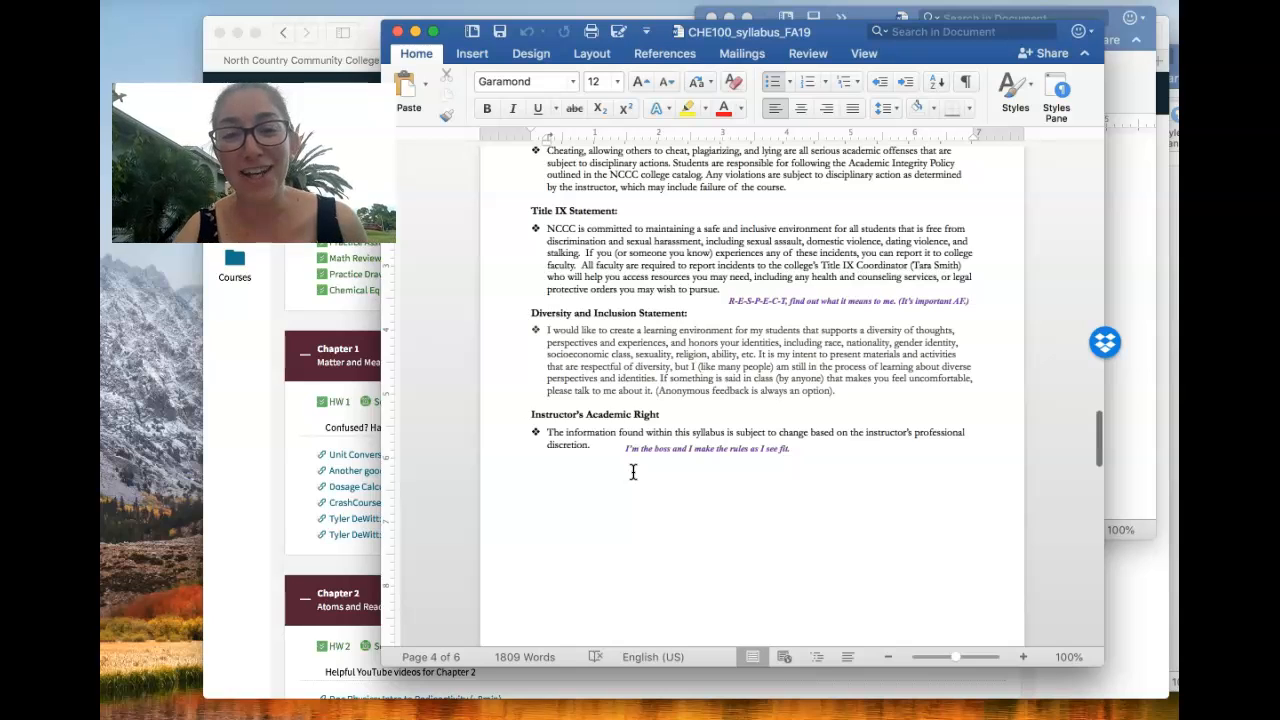
{"action": "scroll", "scroll_direction": "down", "scroll_amount": 3}
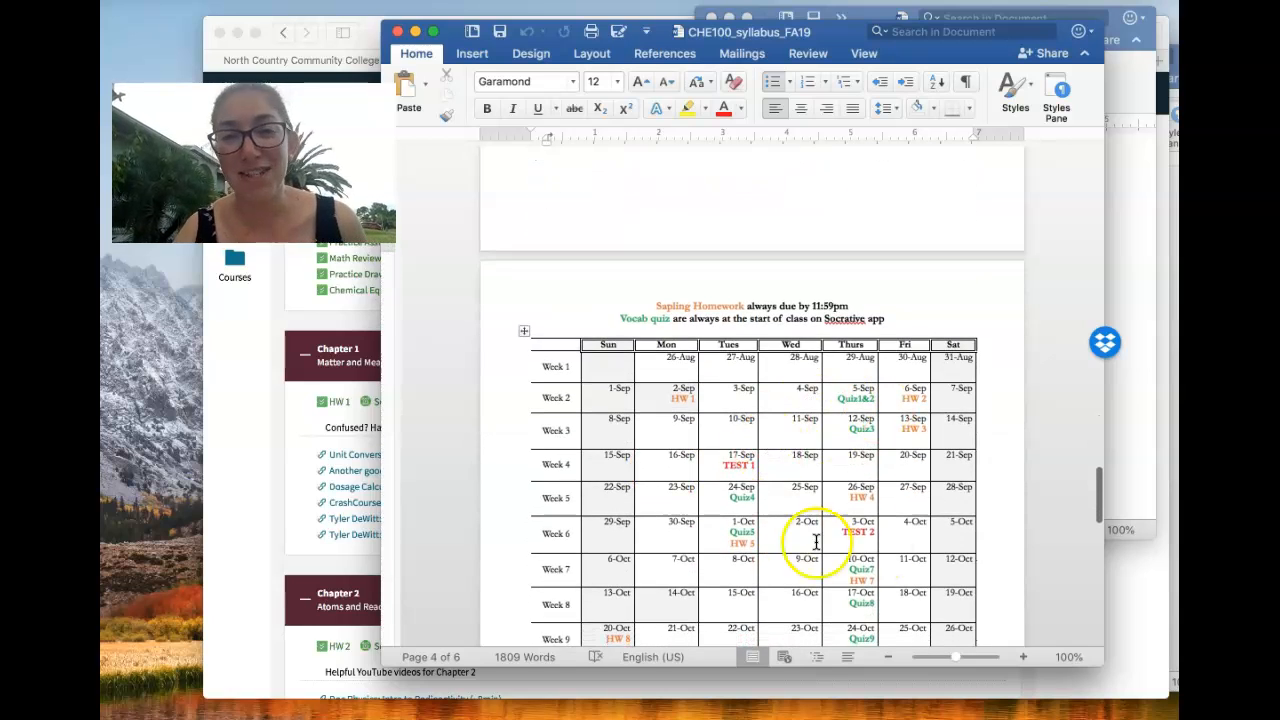